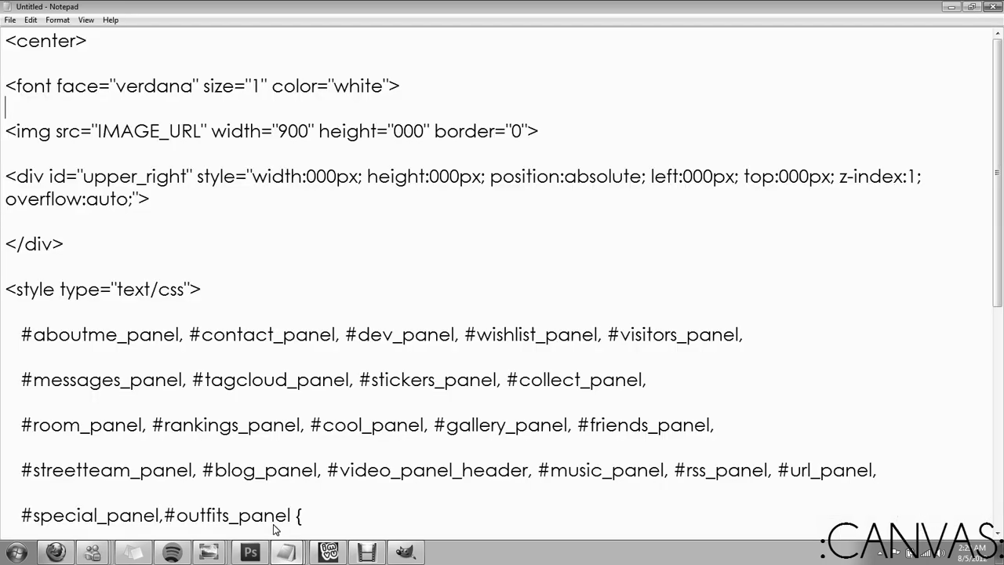
{"action": "mouse_move", "coordinate": [312, 403]}
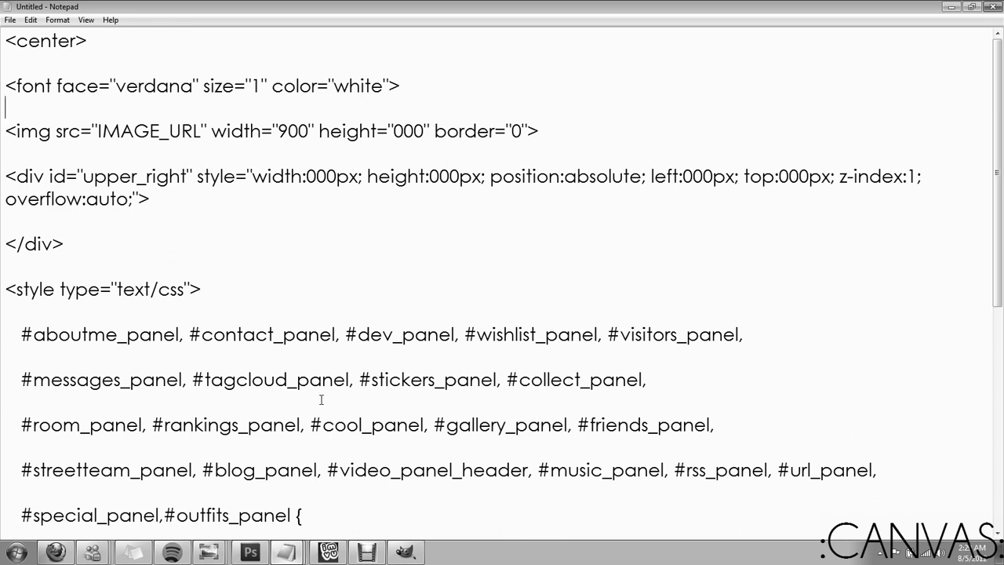
Step: Select the white font colour value and the image tag line in the template
{"action": "double_click", "coordinate": [44, 40]}
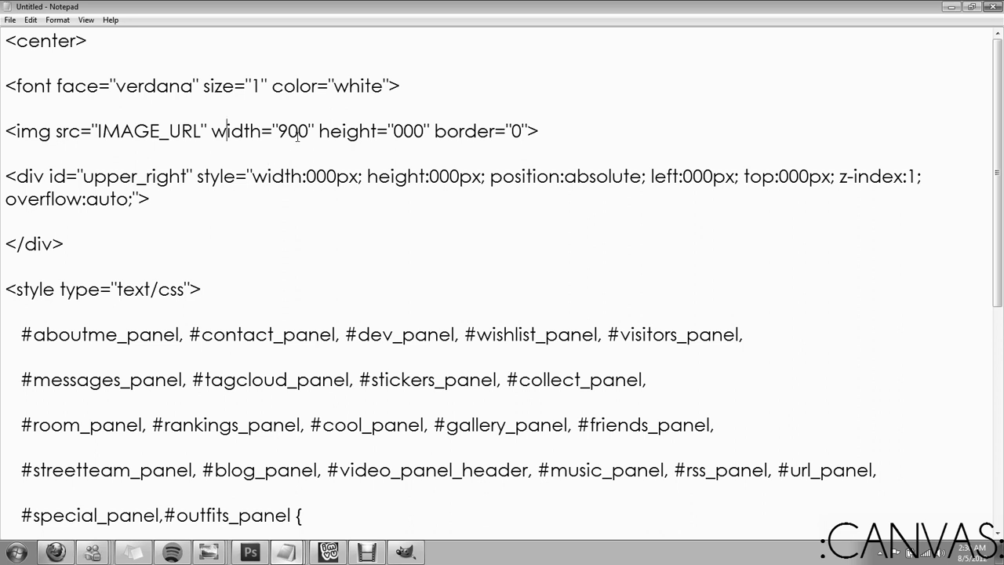
{"action": "double_click", "coordinate": [364, 86]}
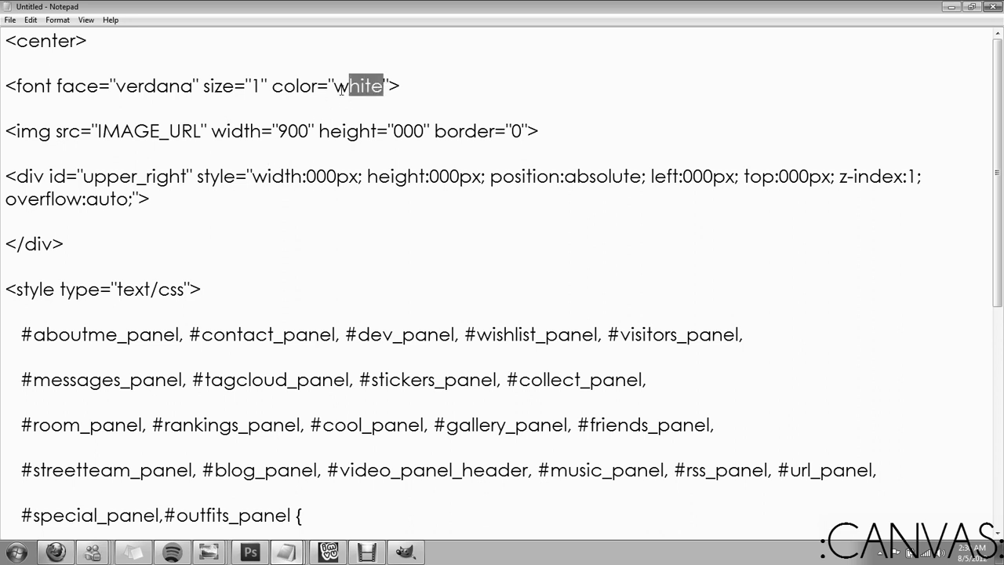
{"action": "double_click", "coordinate": [357, 86]}
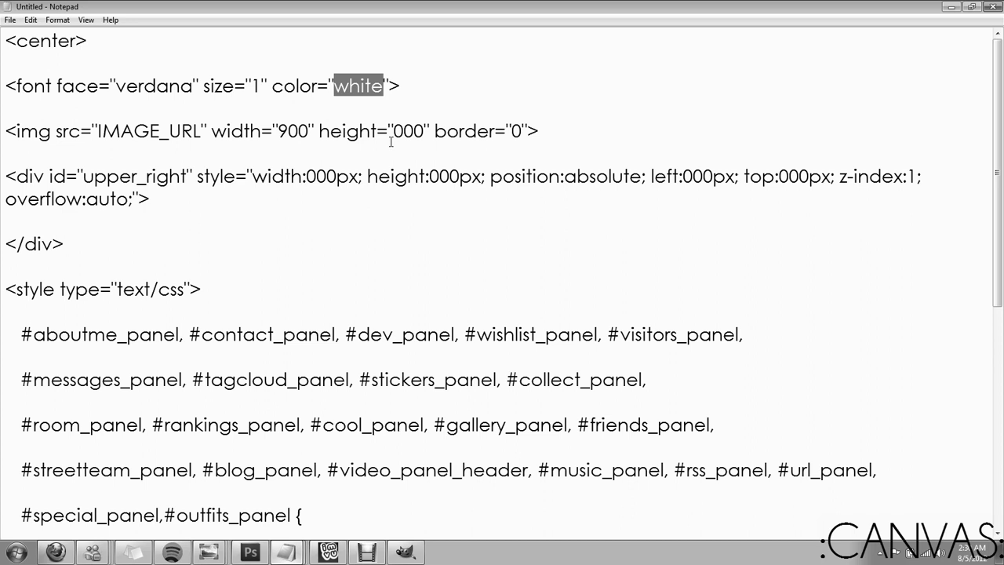
{"action": "mouse_move", "coordinate": [407, 131]}
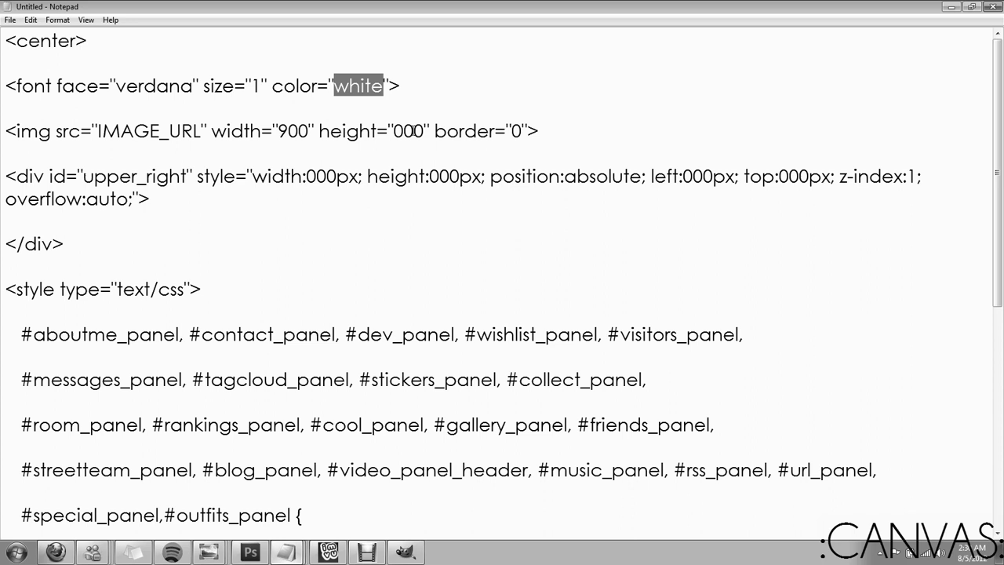
{"action": "triple_click", "coordinate": [270, 131]}
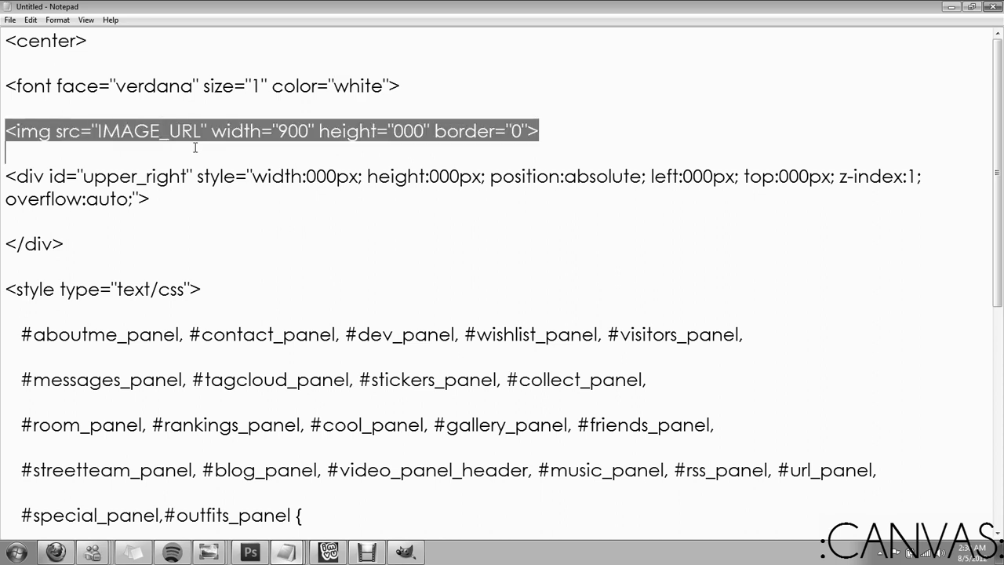
Step: Select the whole upper_right div block and bring up the GIMP layout preview
{"action": "double_click", "coordinate": [176, 131]}
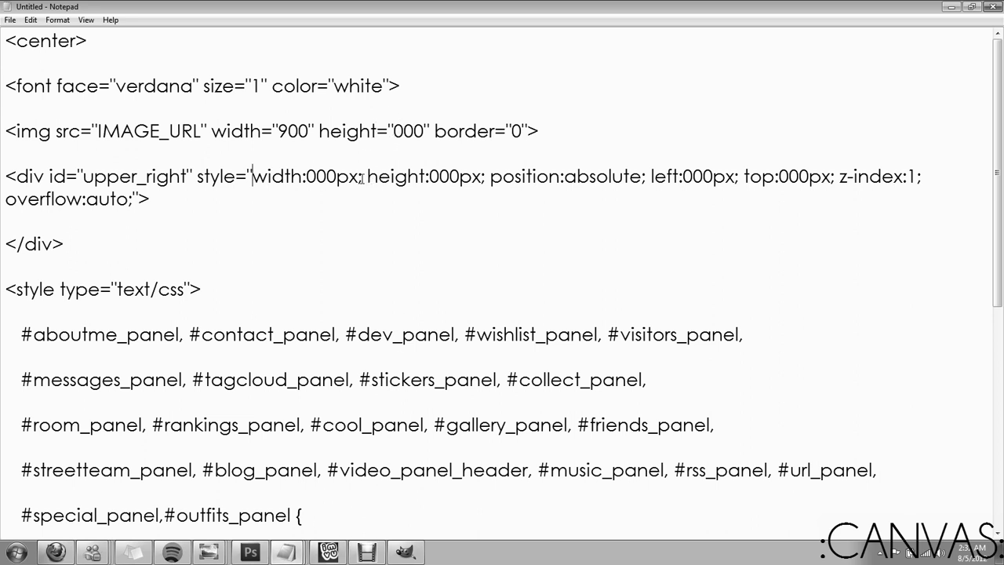
{"action": "left_click_drag", "start_coordinate": [5, 176], "coordinate": [65, 244]}
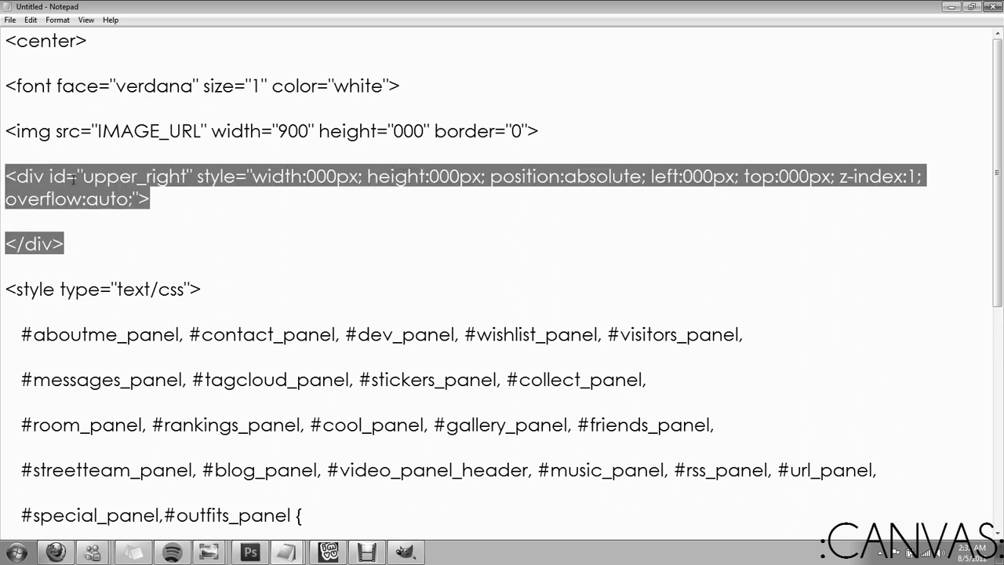
{"action": "mouse_move", "coordinate": [137, 260]}
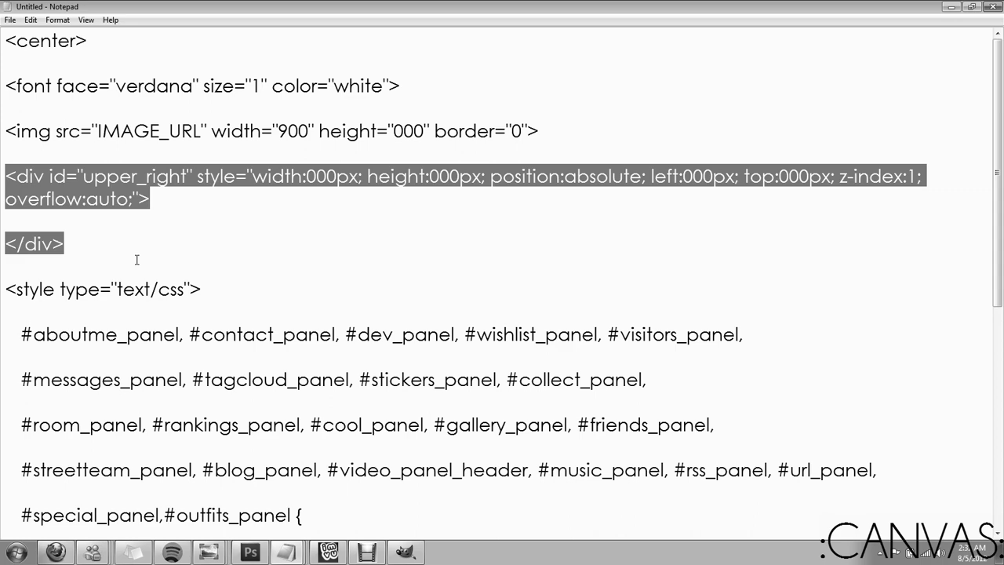
{"action": "left_click", "coordinate": [250, 552]}
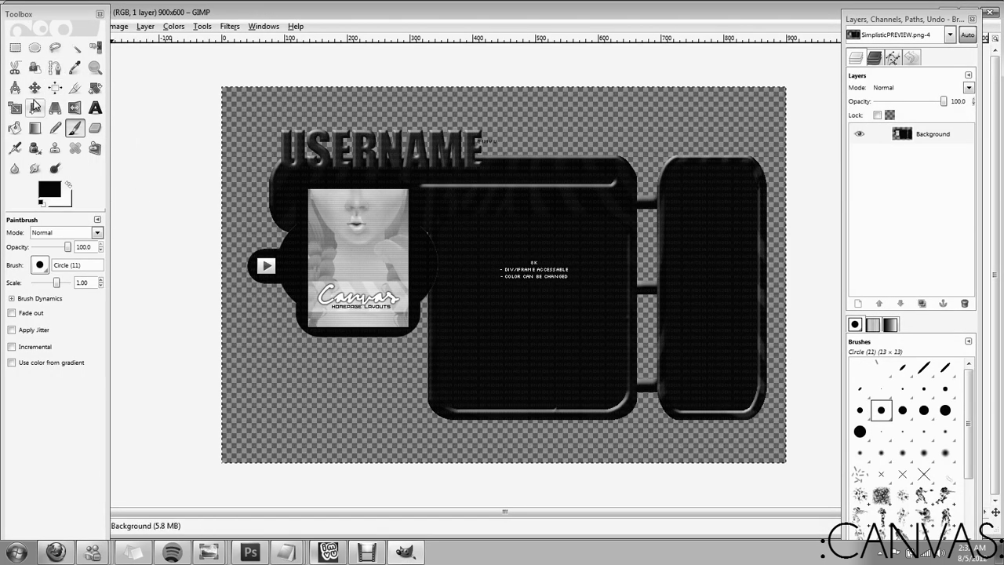
{"action": "mouse_move", "coordinate": [528, 185]}
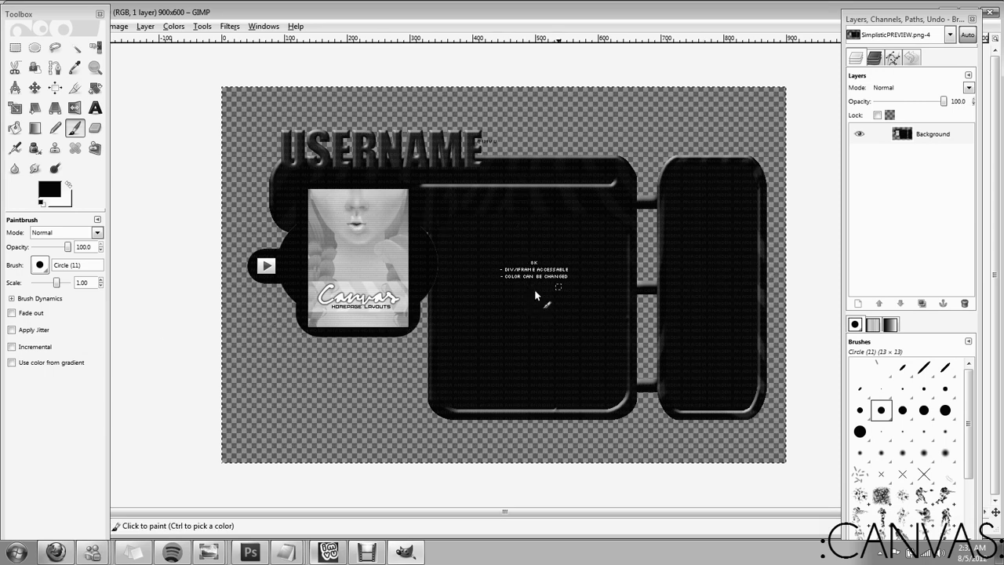
{"action": "mouse_move", "coordinate": [286, 174]}
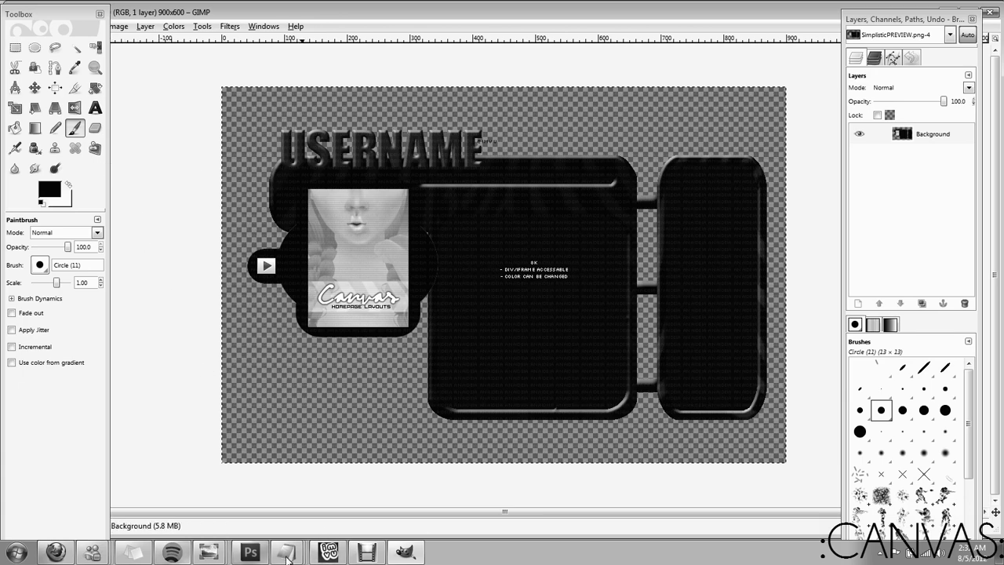
Step: Return from the GIMP layout preview to the homepage code in Notepad
{"action": "left_click", "coordinate": [286, 551]}
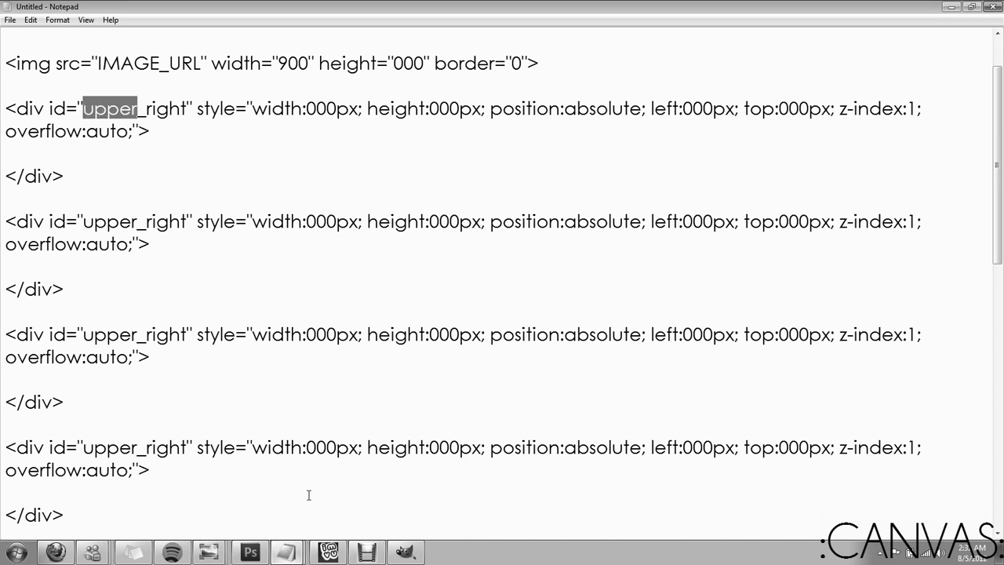
Step: Rename the first two div ids to main_box and shout_box
{"action": "type", "text": "main_right"}
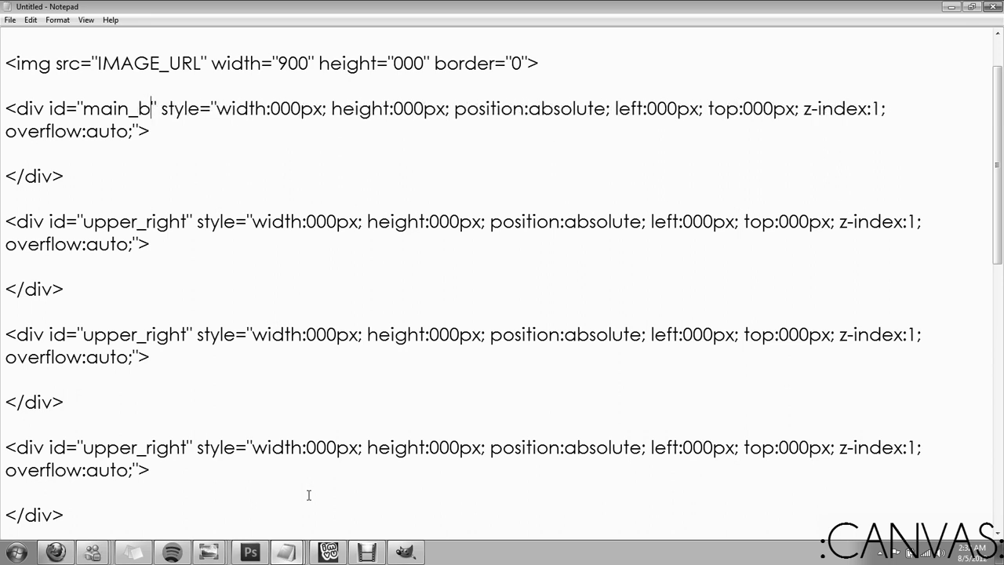
{"action": "type", "text": "ox"}
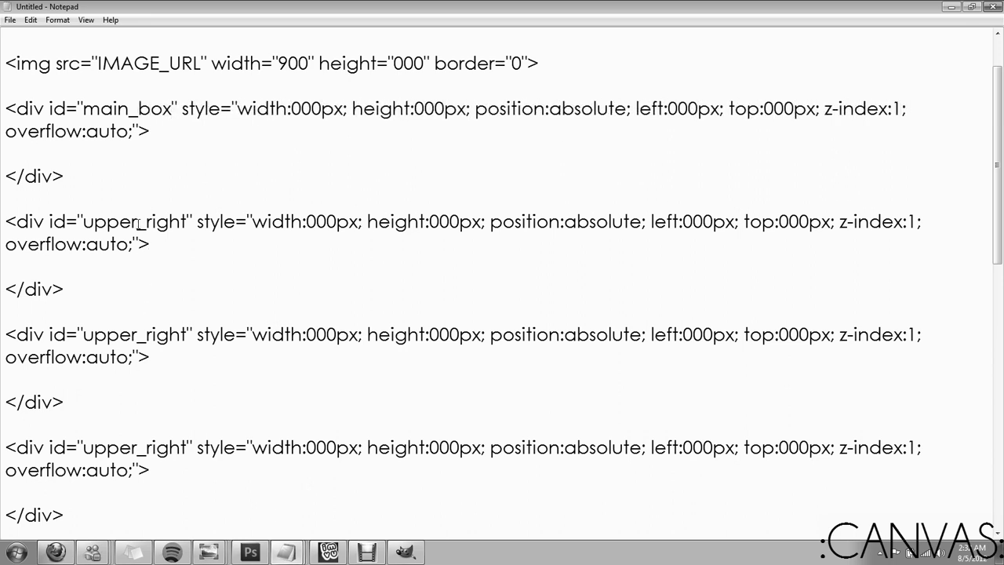
{"action": "double_click", "coordinate": [109, 221]}
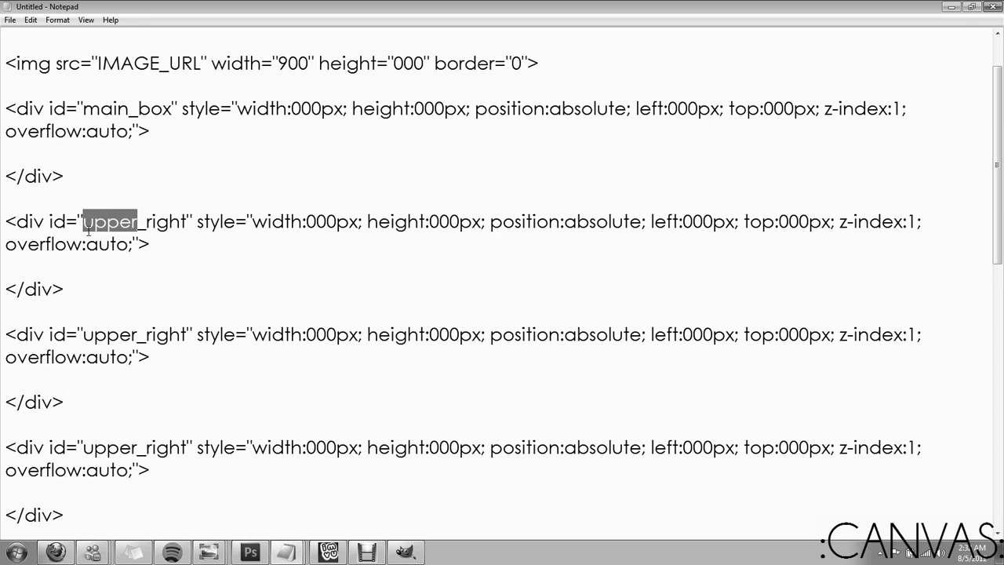
{"action": "type", "text": "shot"}
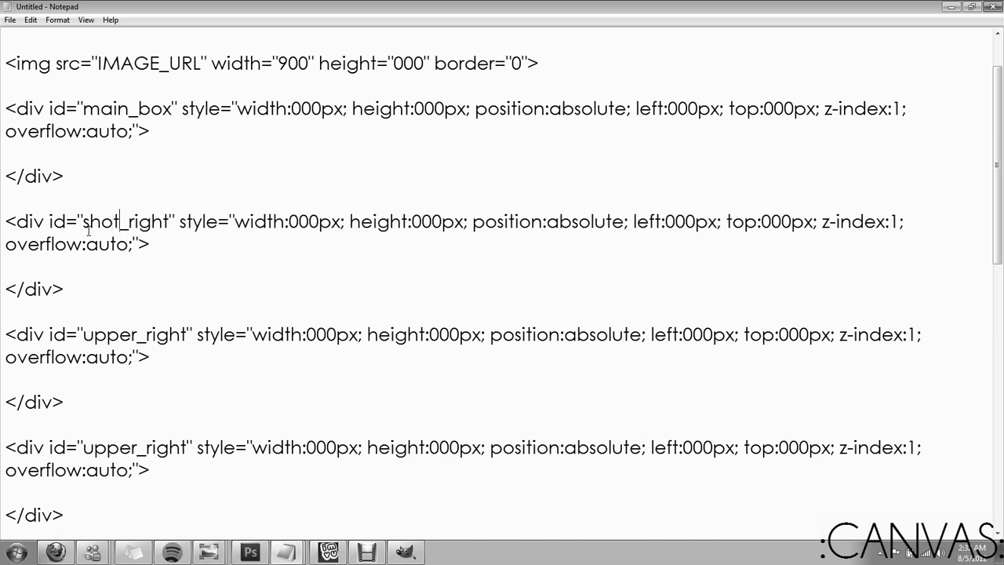
{"action": "type", "text": "u"}
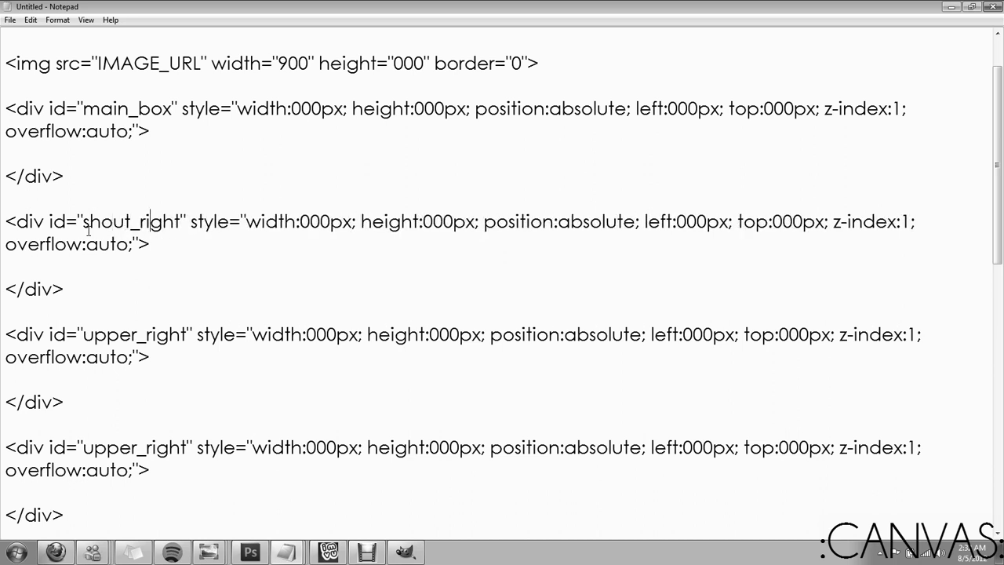
{"action": "key", "text": "Backspace"}
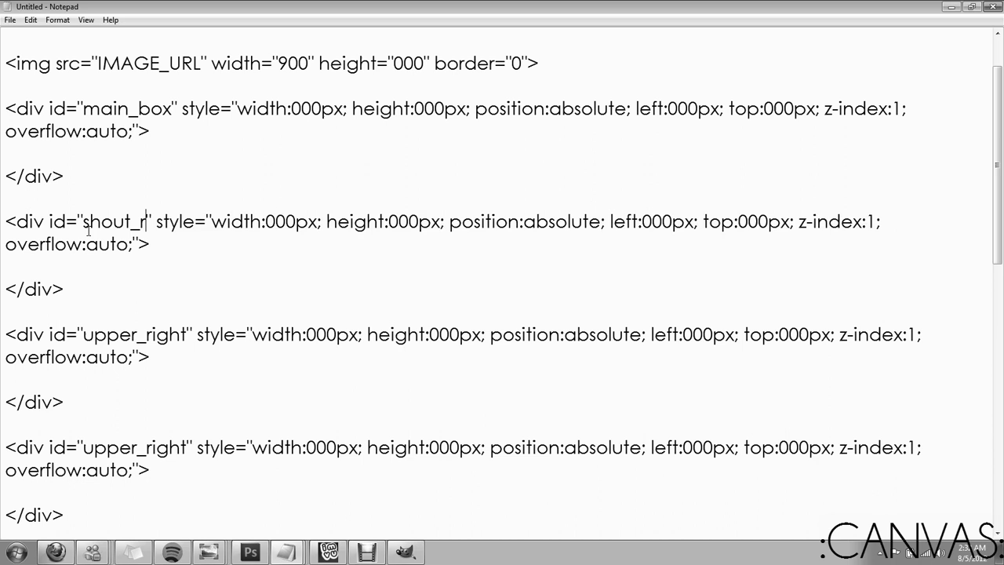
{"action": "type", "text": "box"}
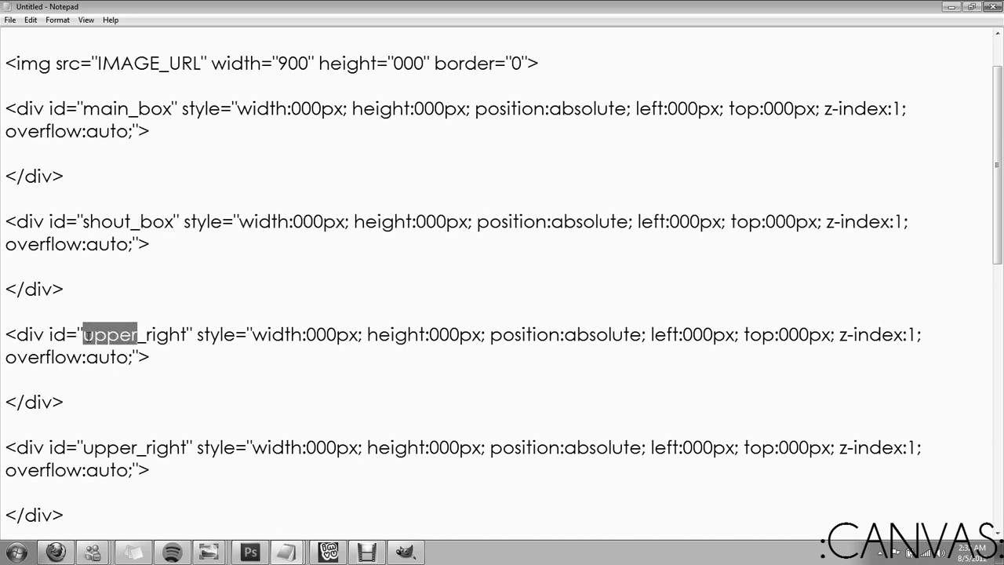
Step: Rename the third and fourth div ids to right_box and avatar_box
{"action": "key", "text": "Delete"}
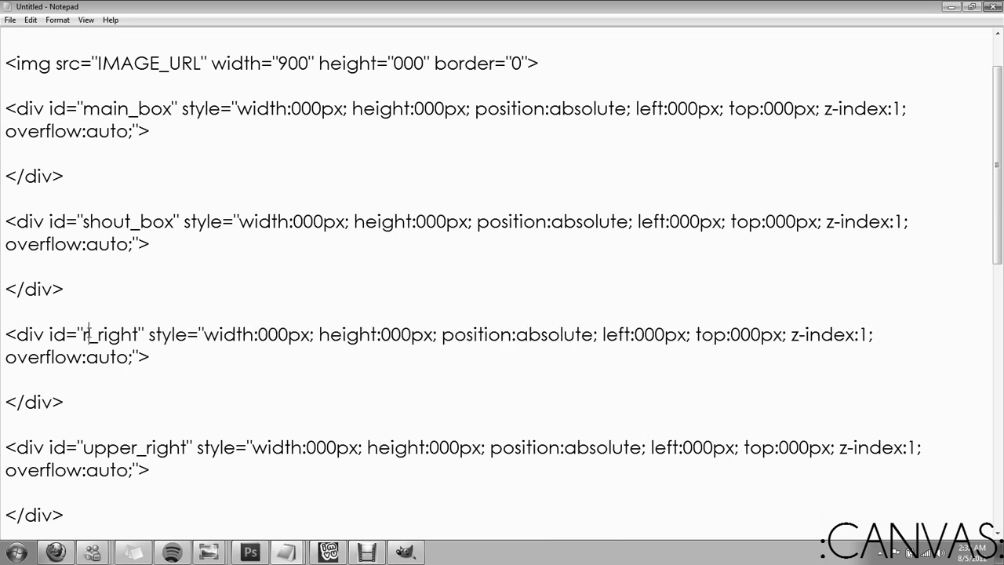
{"action": "double_click", "coordinate": [156, 334]}
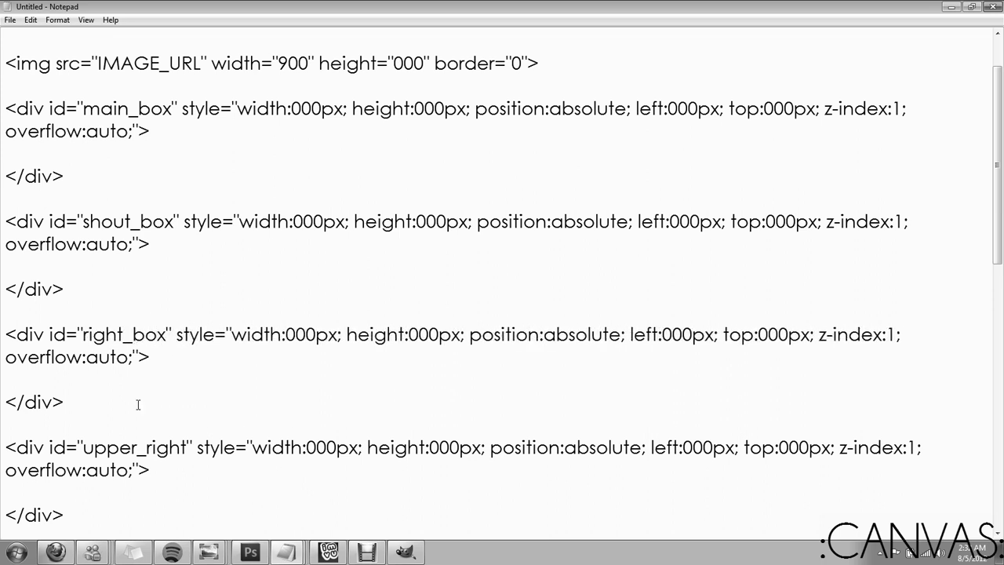
{"action": "double_click", "coordinate": [108, 447]}
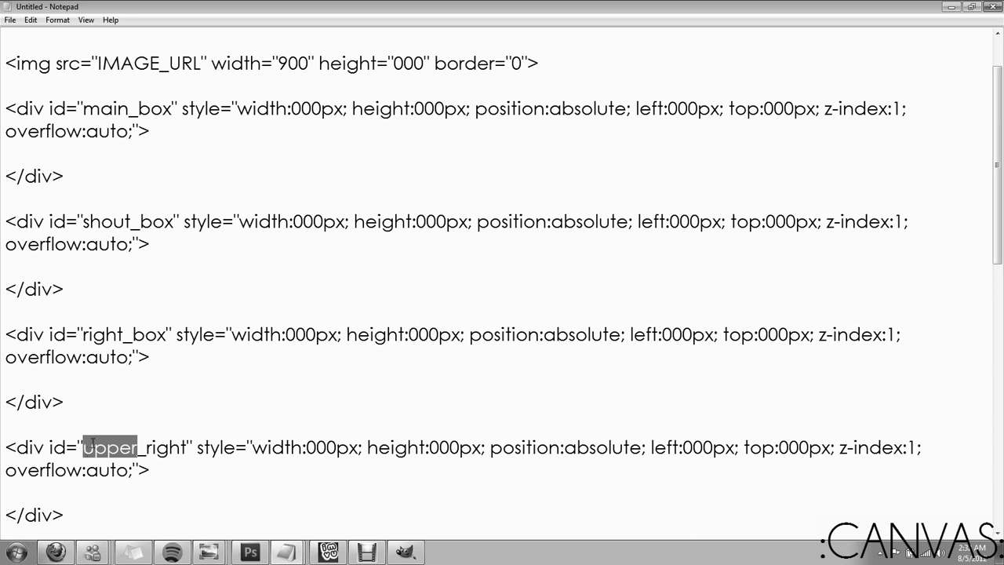
{"action": "type", "text": "avatar"}
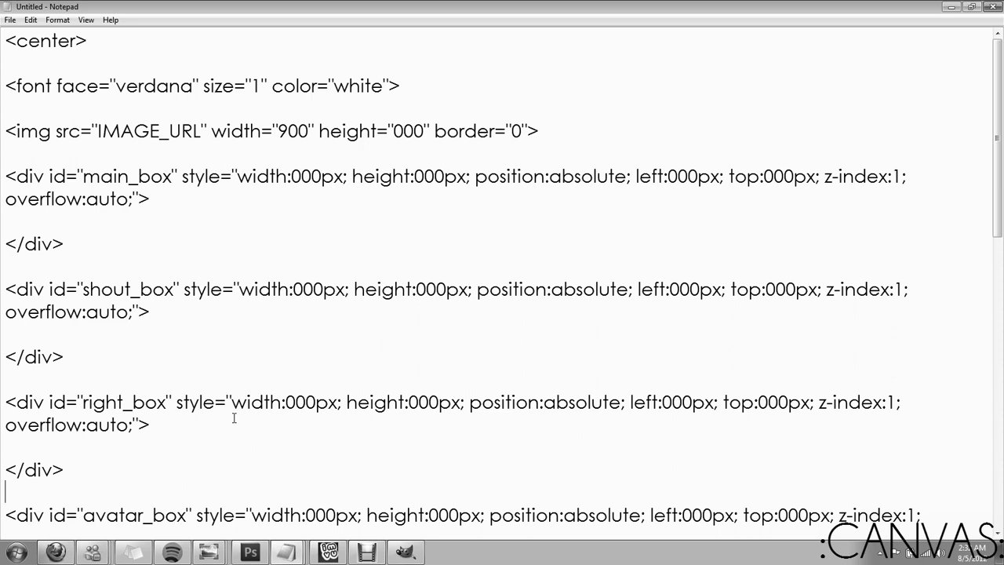
{"action": "mouse_move", "coordinate": [4, 237]}
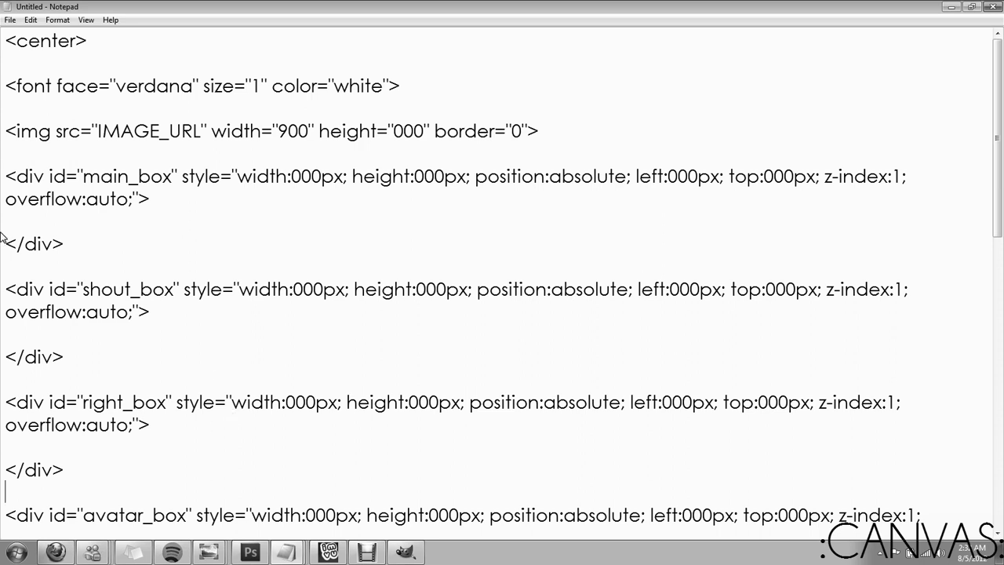
{"action": "mouse_move", "coordinate": [154, 243]}
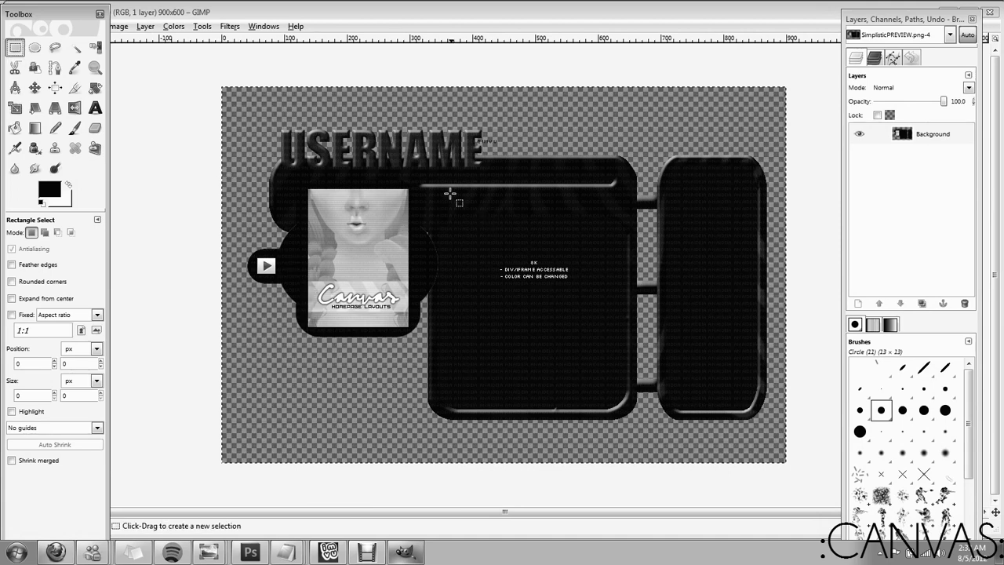
Step: Fit a Rectangle Select over the main panel, reading 272 × 311 px at 361, 191
{"action": "left_click_drag", "start_coordinate": [451, 200], "coordinate": [541, 365]}
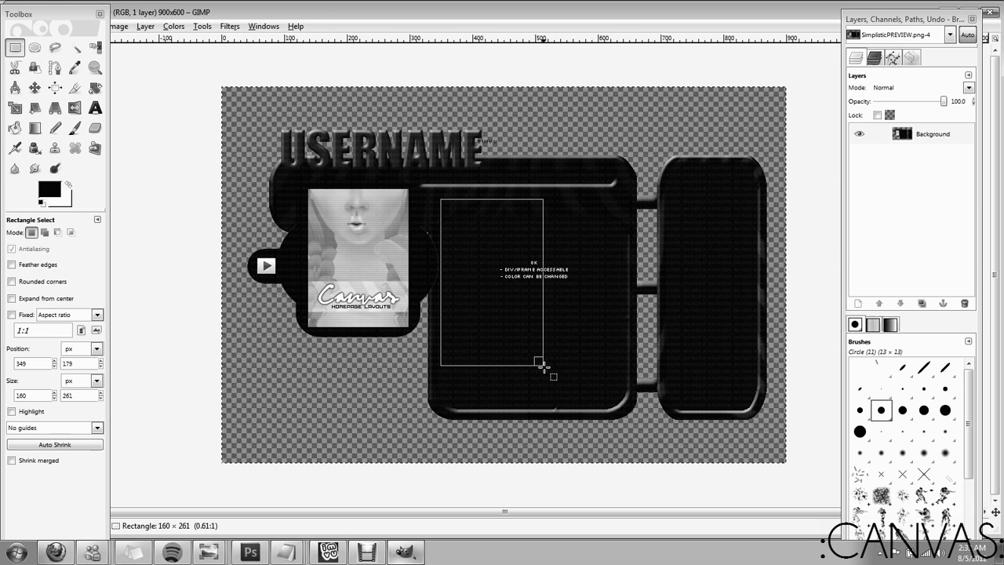
{"action": "left_click_drag", "start_coordinate": [537, 365], "coordinate": [463, 384]}
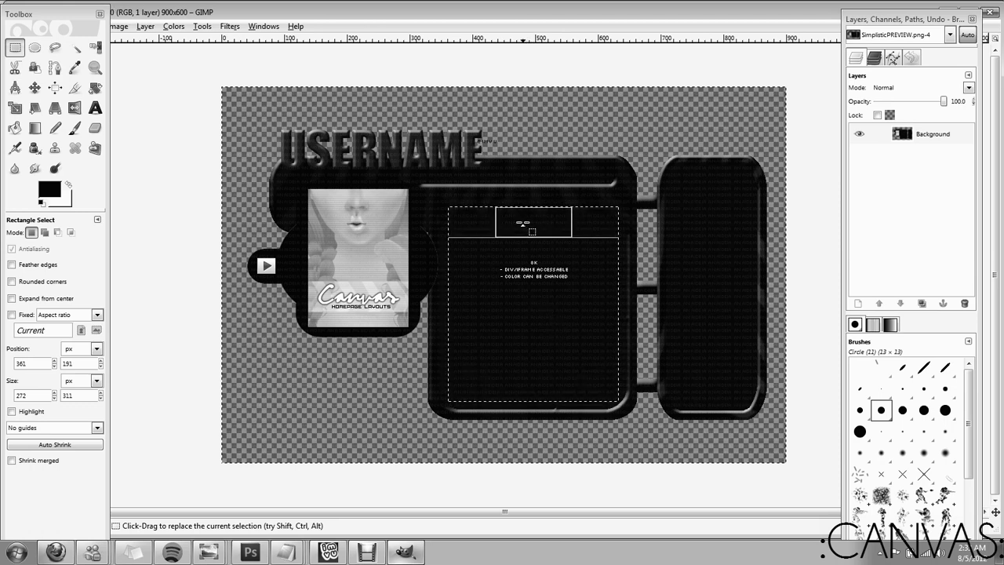
{"action": "left_click_drag", "start_coordinate": [533, 220], "coordinate": [533, 251]}
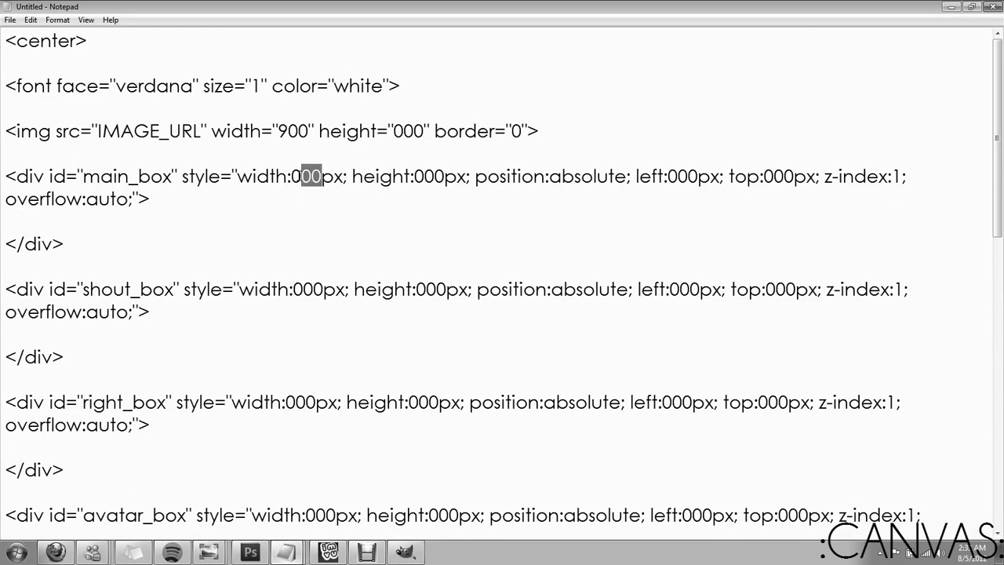
Step: Enter 272 as the main_box width and 279 as its height
{"action": "type", "text": "272"}
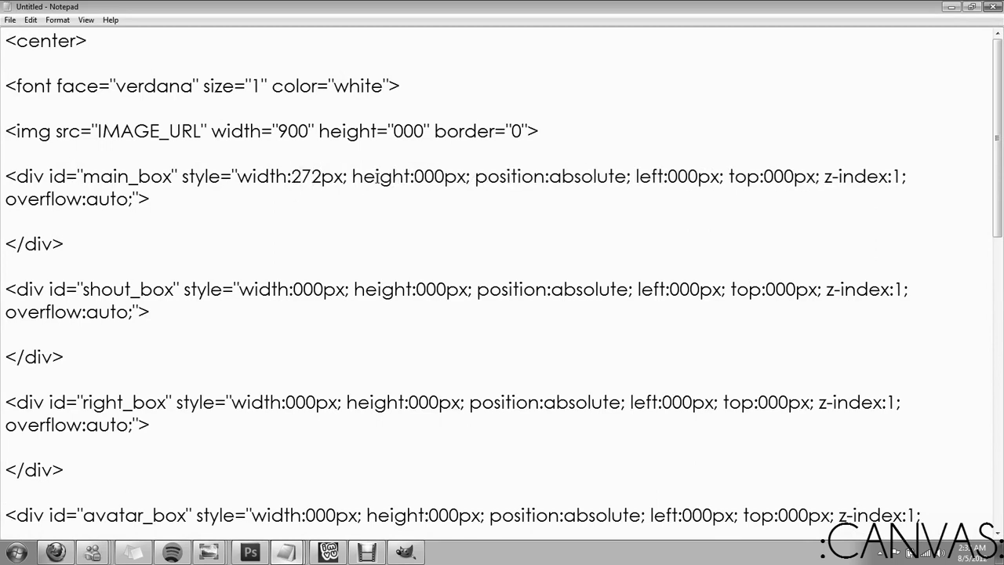
{"action": "type", "text": "27"}
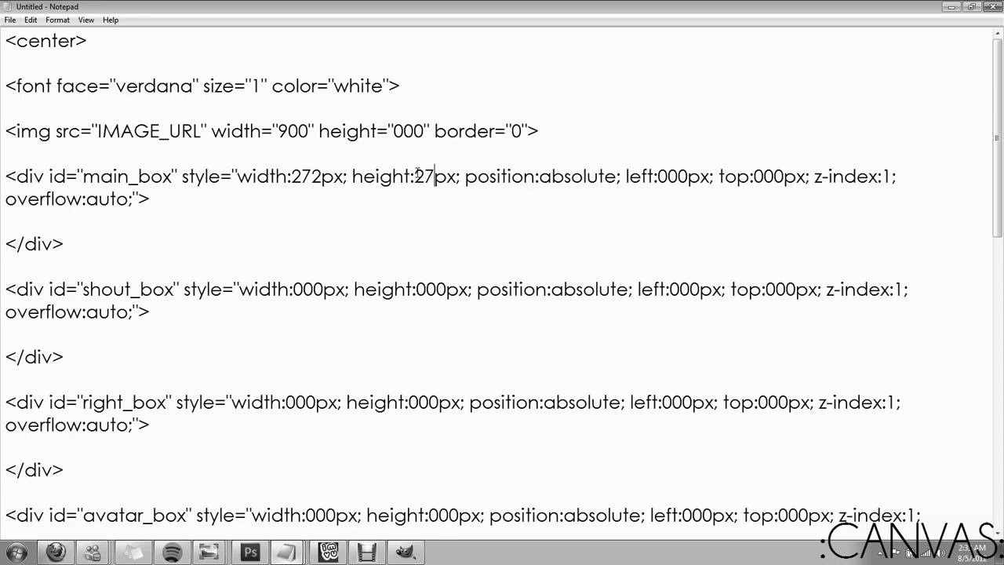
{"action": "type", "text": "9"}
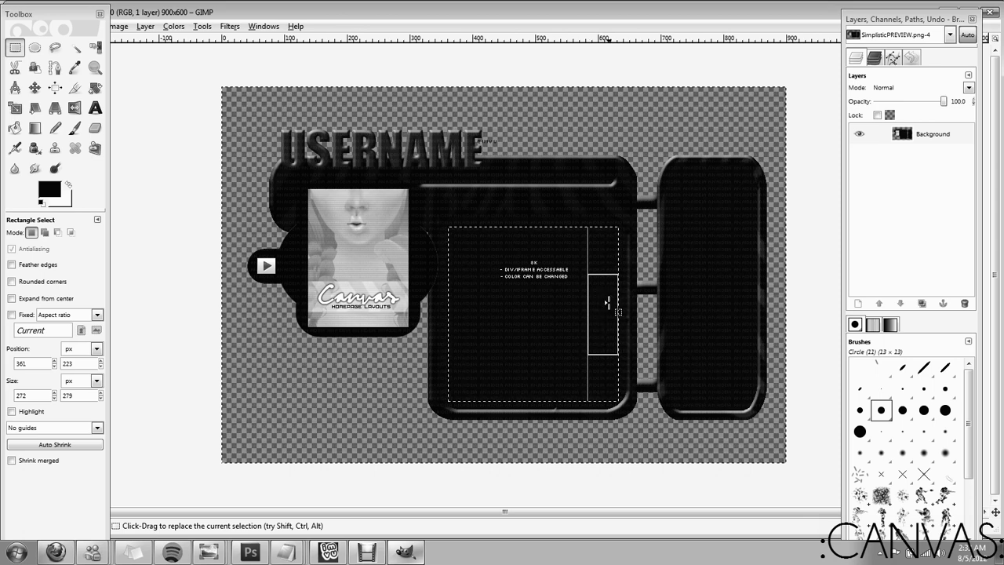
Step: Stretch a selection from the image's left edge to the main panel, reading 361 px
{"action": "left_click_drag", "start_coordinate": [608, 302], "coordinate": [251, 302]}
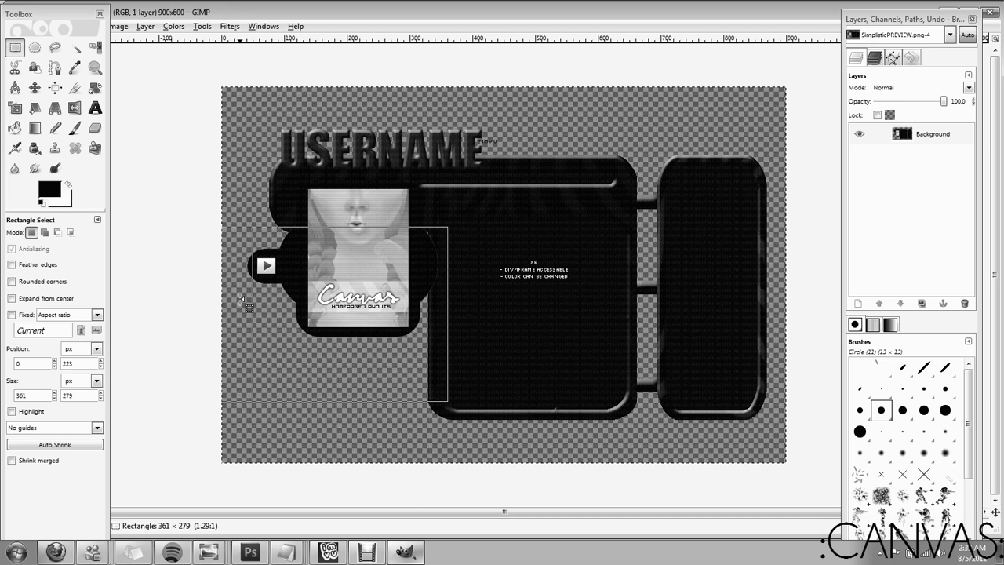
{"action": "left_click_drag", "start_coordinate": [223, 226], "coordinate": [447, 404]}
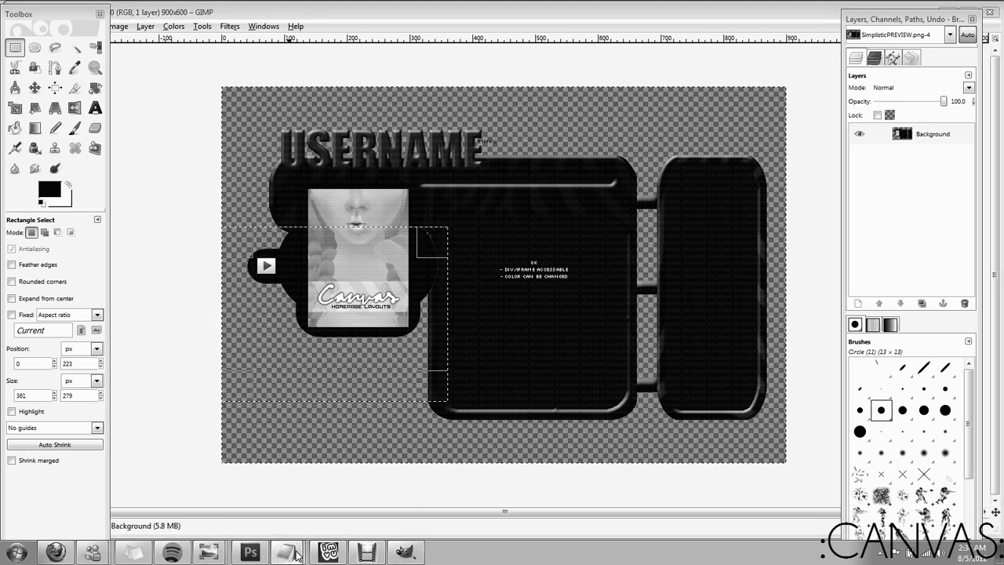
Step: Enter 361px as the main_box left position in Notepad
{"action": "left_click", "coordinate": [286, 551]}
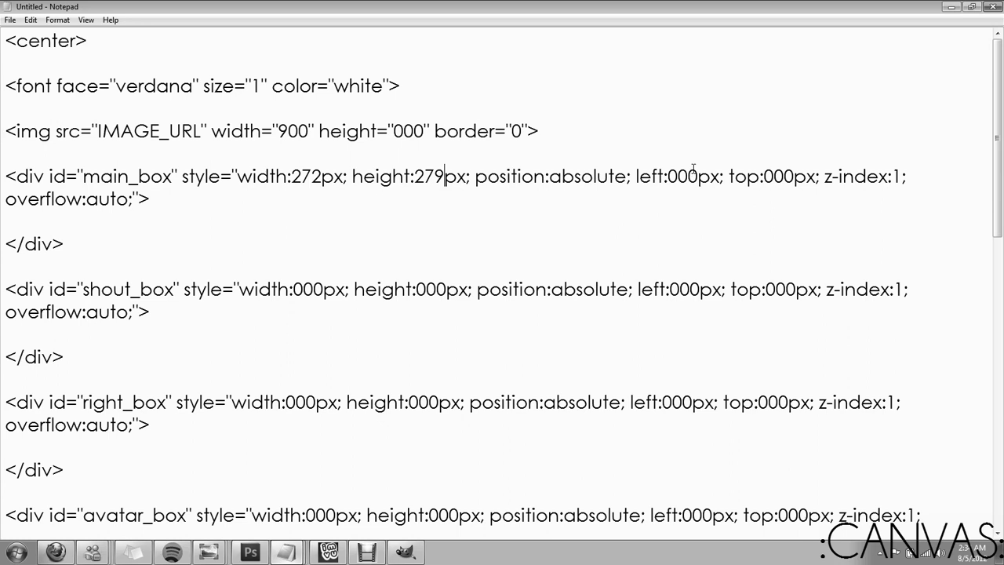
{"action": "double_click", "coordinate": [682, 176]}
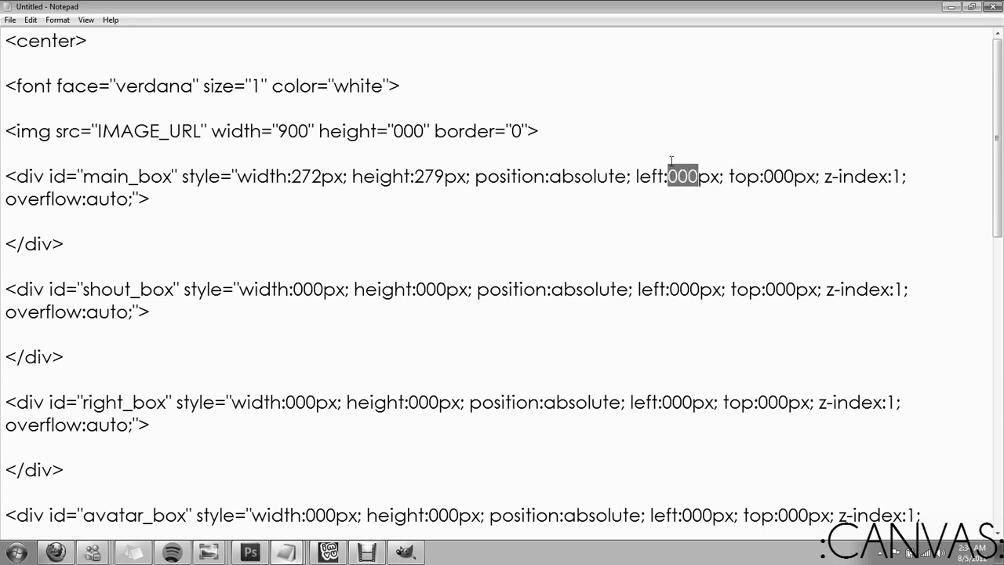
{"action": "type", "text": "361"}
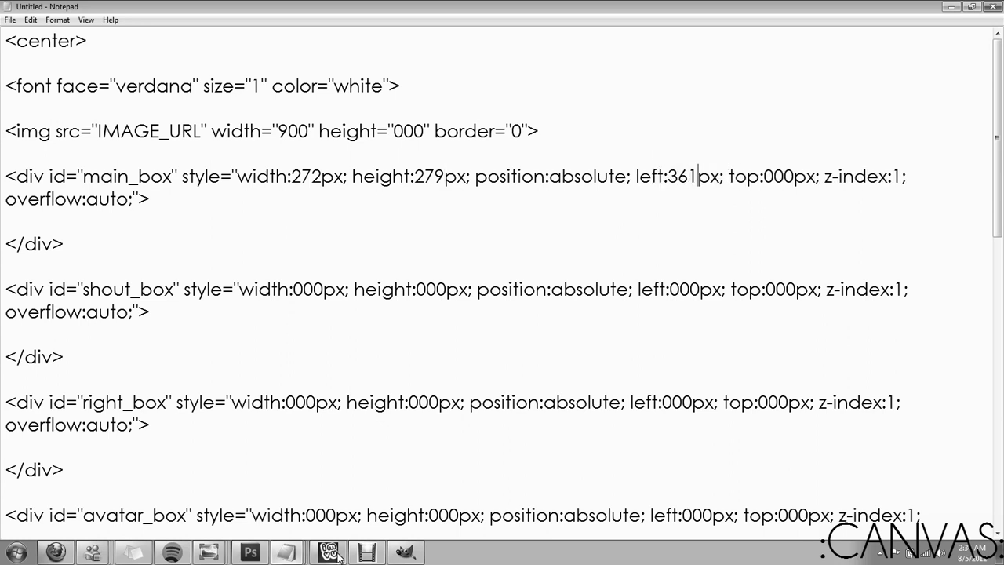
{"action": "left_click", "coordinate": [327, 551]}
{"action": "type", "text": "223"}
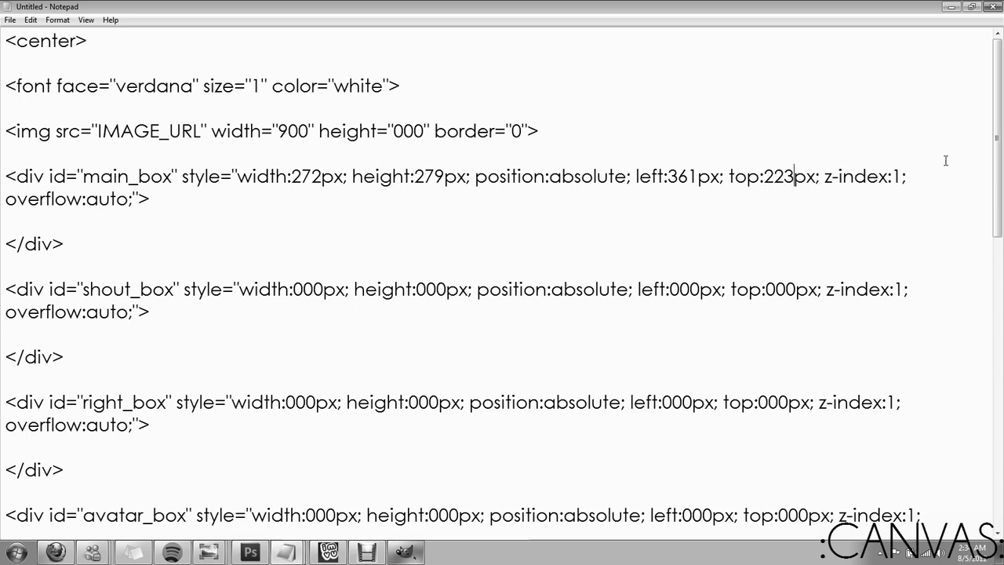
{"action": "mouse_move", "coordinate": [824, 121]}
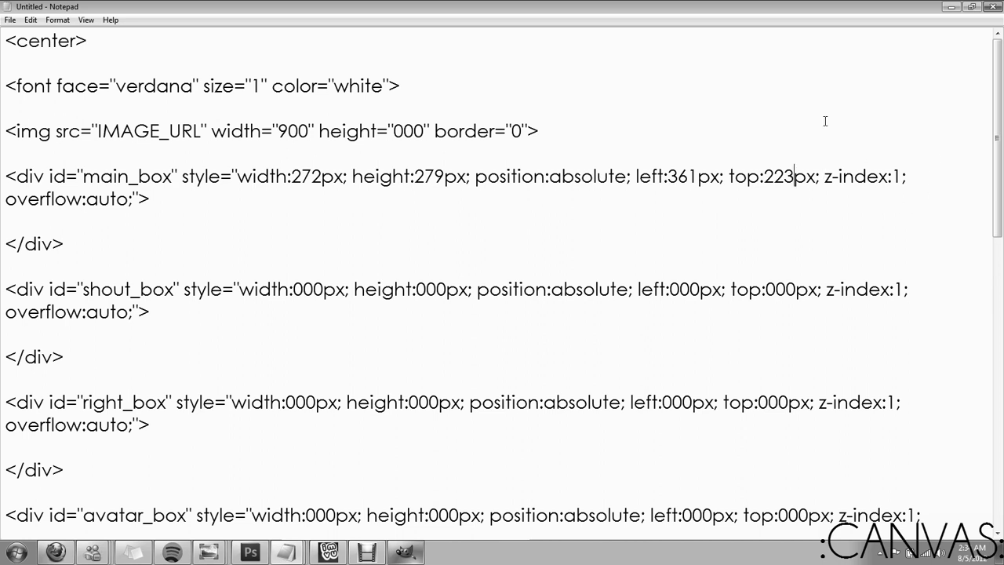
{"action": "mouse_move", "coordinate": [627, 184]}
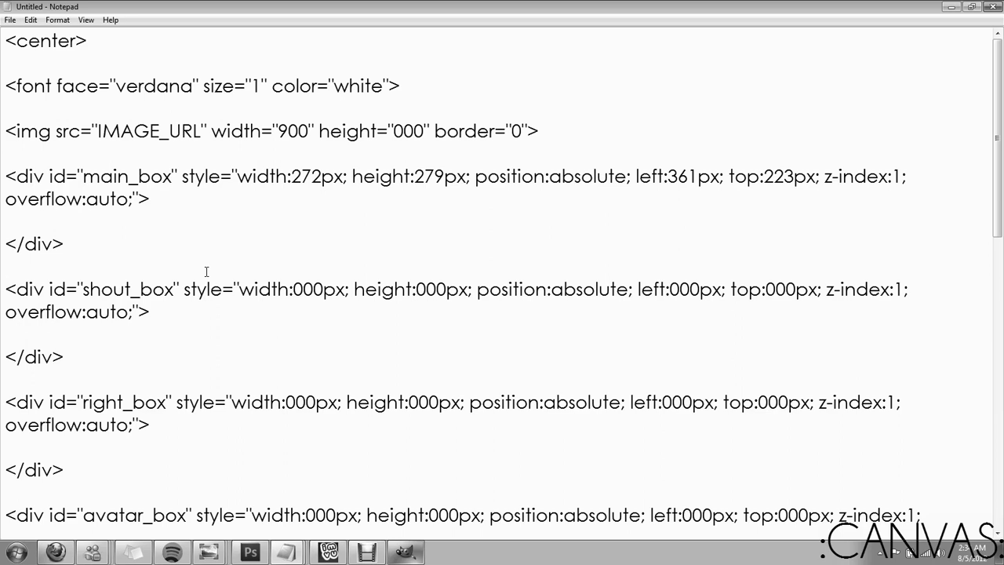
{"action": "mouse_move", "coordinate": [222, 312]}
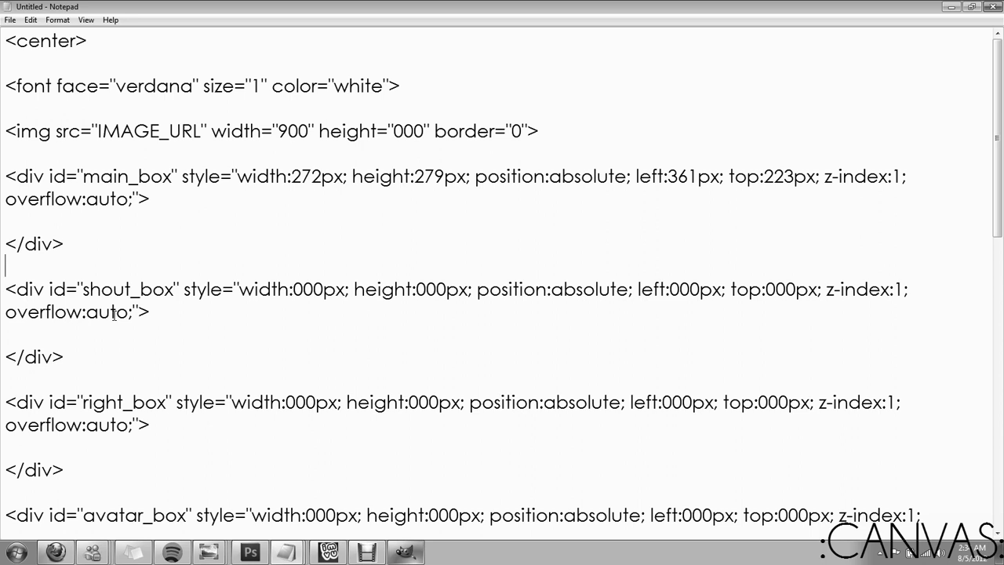
{"action": "mouse_move", "coordinate": [94, 269]}
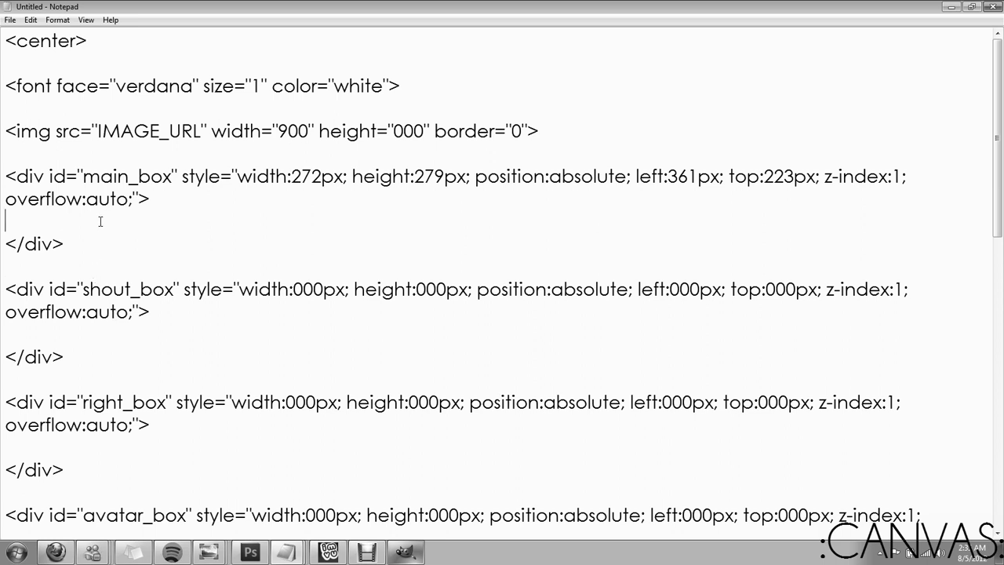
Step: Type <center>HALLO!</center> on the empty line inside main_box
{"action": "type", "text": "<ce"}
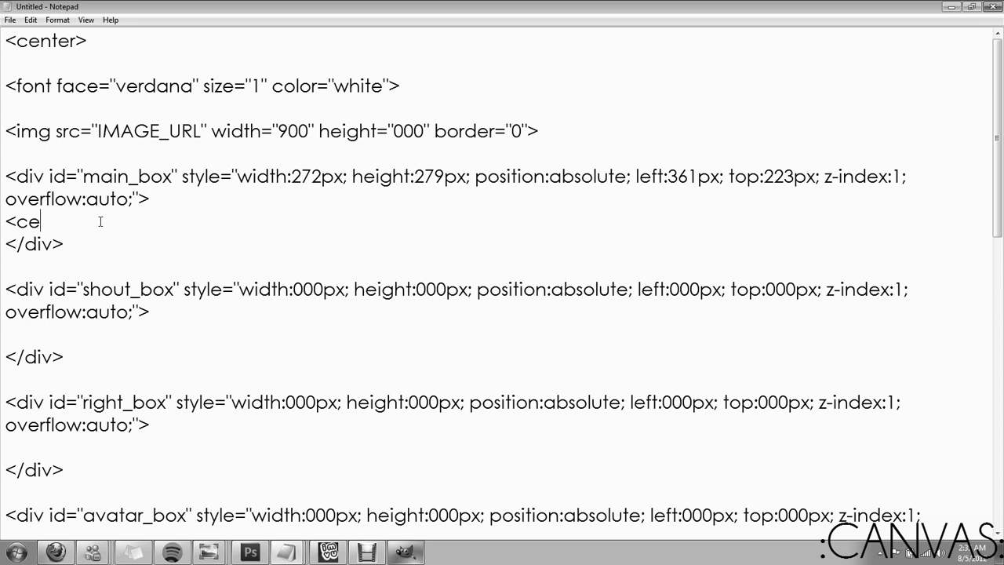
{"action": "type", "text": "nter>"}
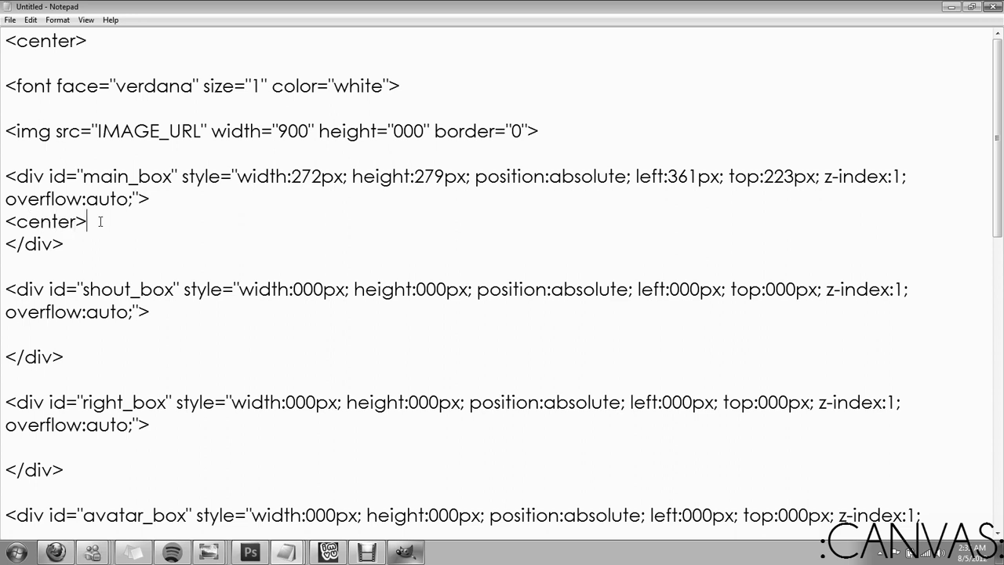
{"action": "type", "text": "HALLO!<"}
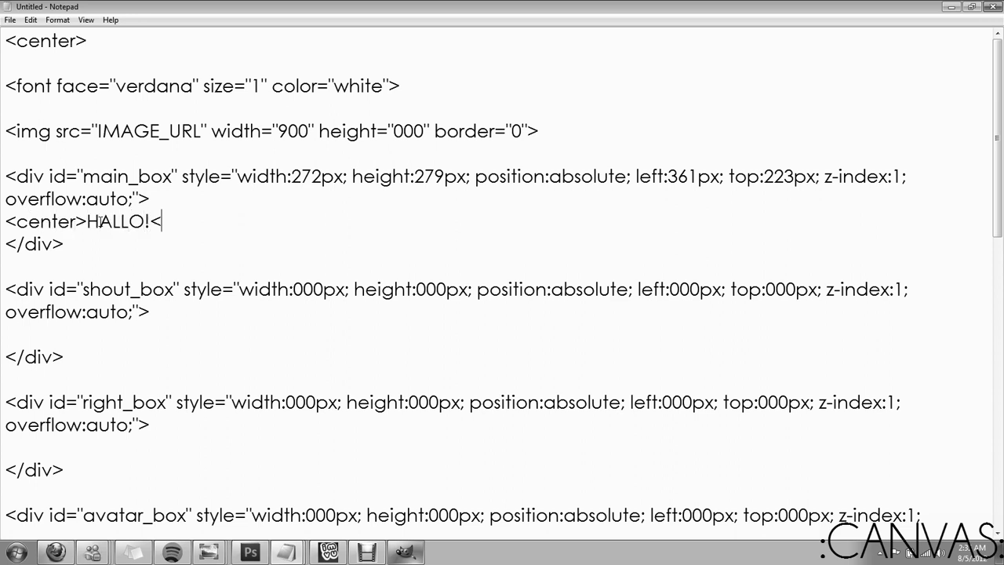
{"action": "type", "text": "/center>"}
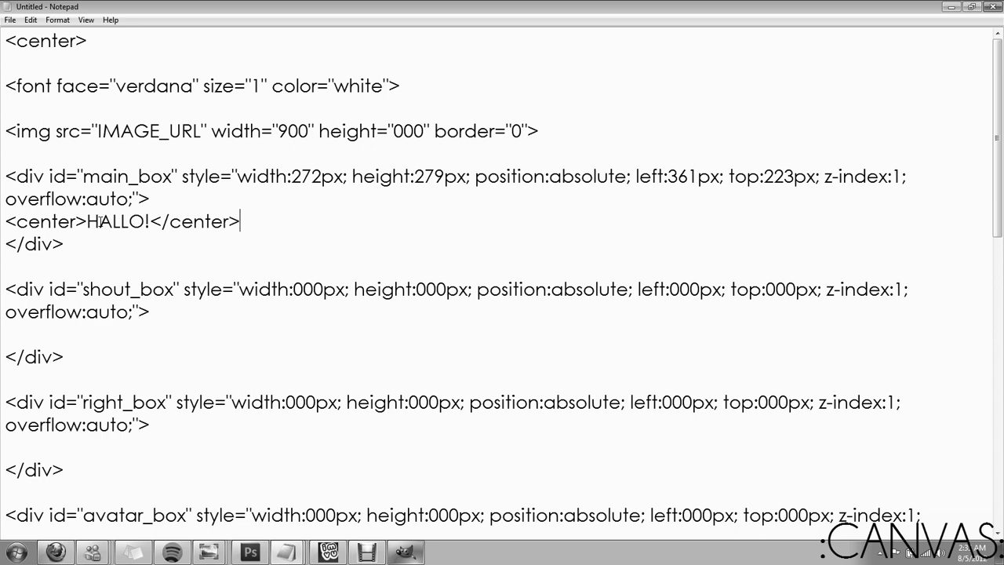
{"action": "mouse_move", "coordinate": [412, 547]}
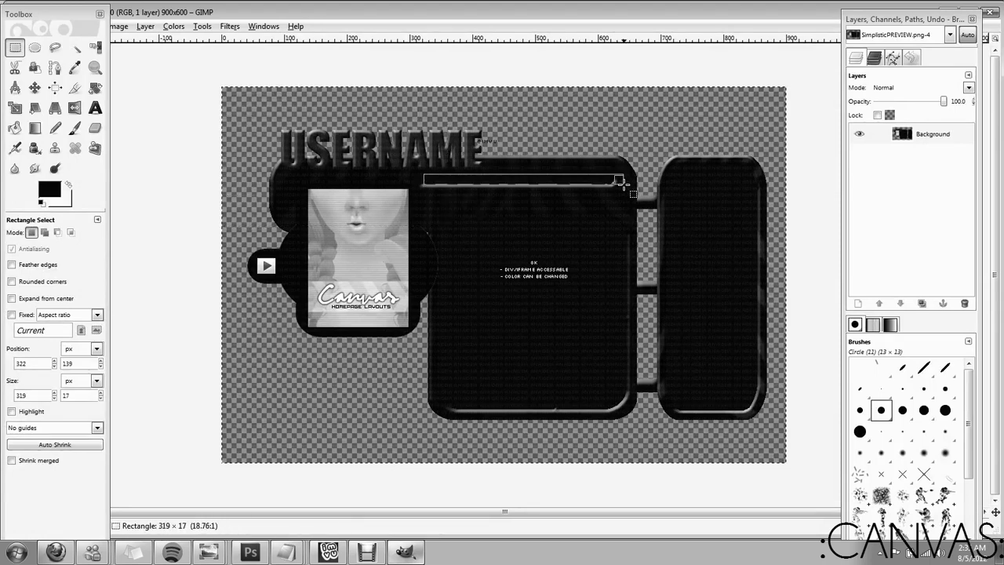
Step: Fit a Rectangle Select to the shout bar, measuring 296 × 16 px at 322, 139
{"action": "left_click_drag", "start_coordinate": [633, 194], "coordinate": [608, 183]}
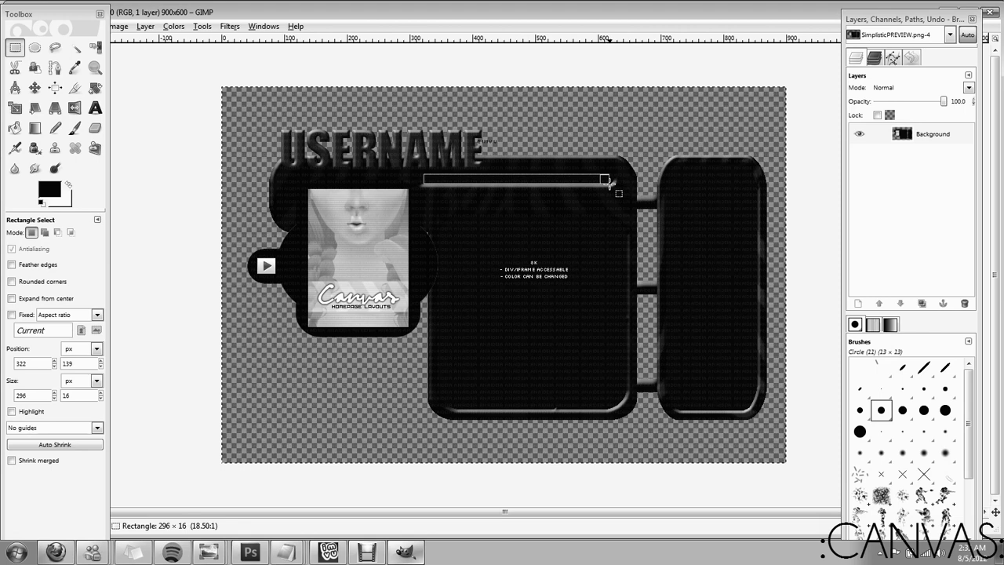
{"action": "left_click_drag", "start_coordinate": [603, 182], "coordinate": [604, 181]}
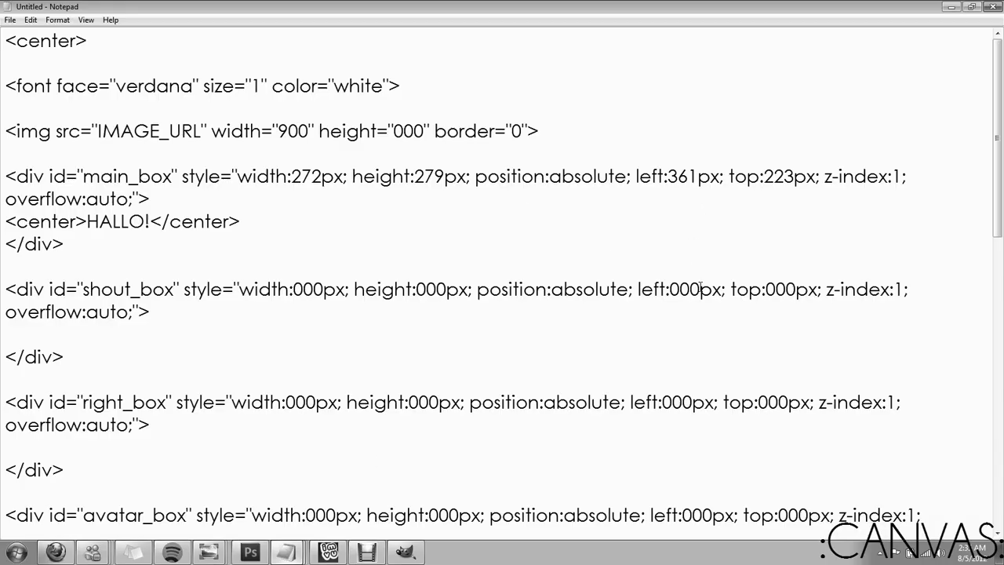
Step: Replace the shout_box width placeholder with 296px
{"action": "double_click", "coordinate": [308, 289]}
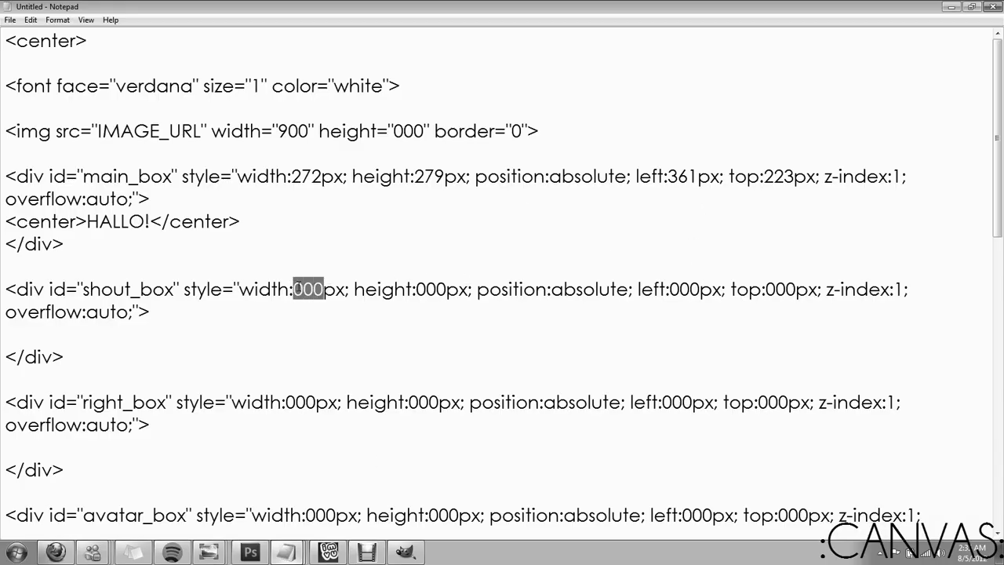
{"action": "type", "text": "296"}
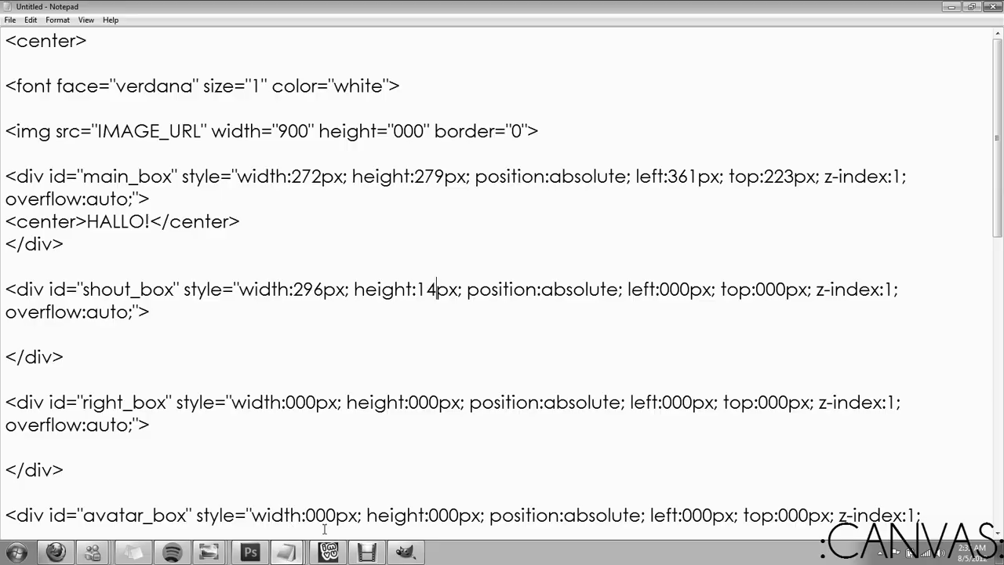
{"action": "scroll", "scroll_direction": "down", "scroll_amount": 3}
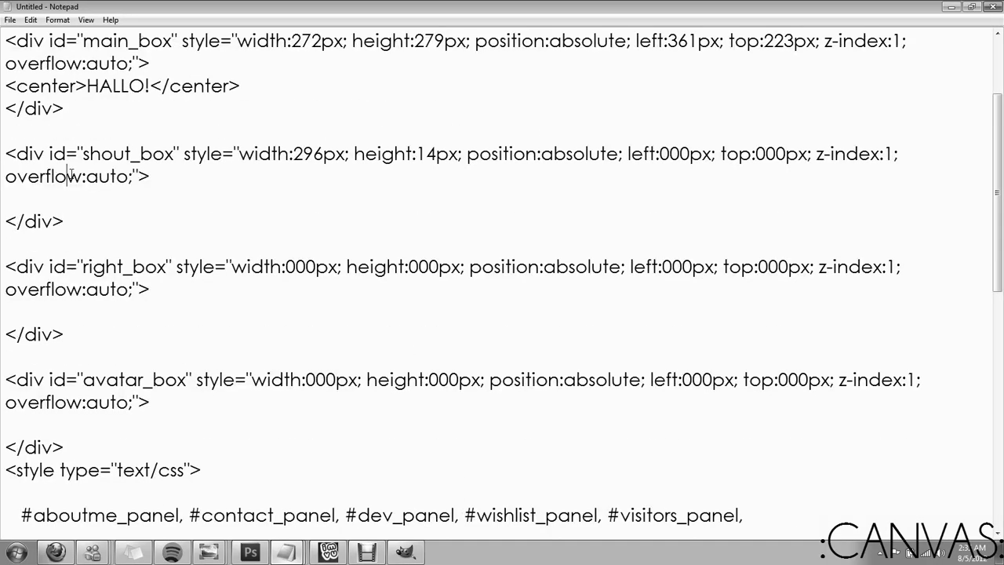
Step: Select the overflow:auto; settings in the shout_box and avatar_box divs for removal
{"action": "left_click_drag", "start_coordinate": [541, 153], "coordinate": [133, 175]}
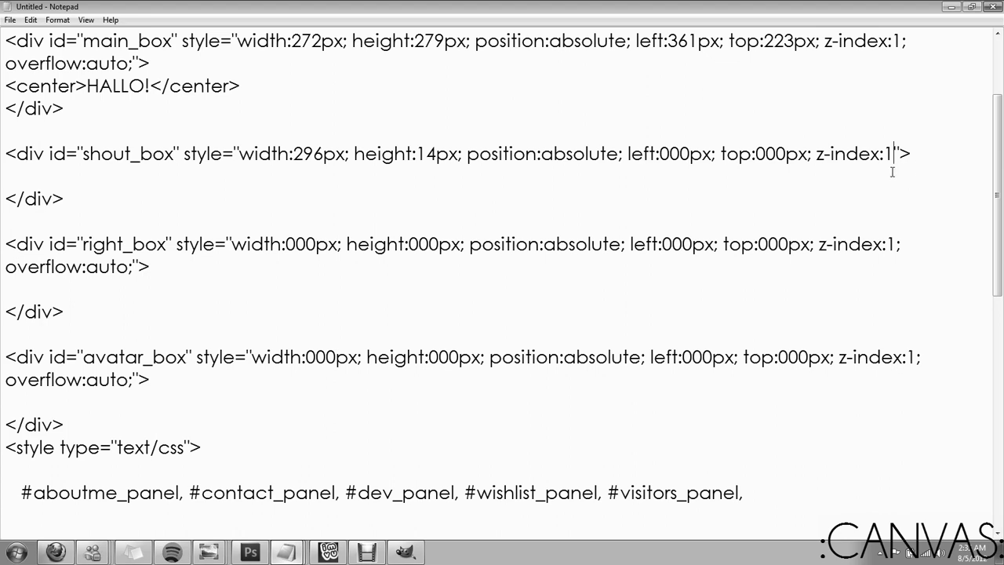
{"action": "scroll", "scroll_direction": "down", "scroll_amount": 3}
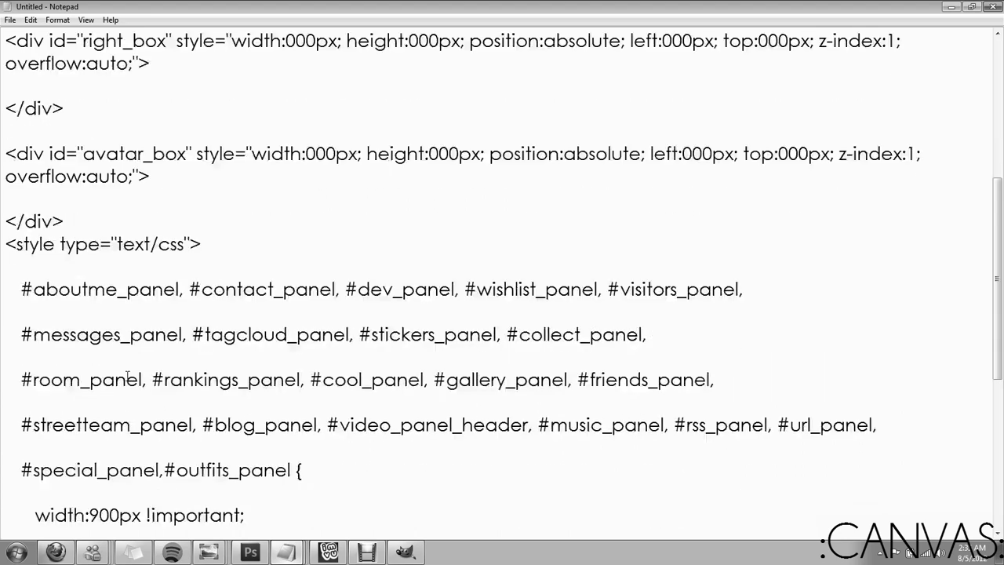
{"action": "double_click", "coordinate": [69, 175]}
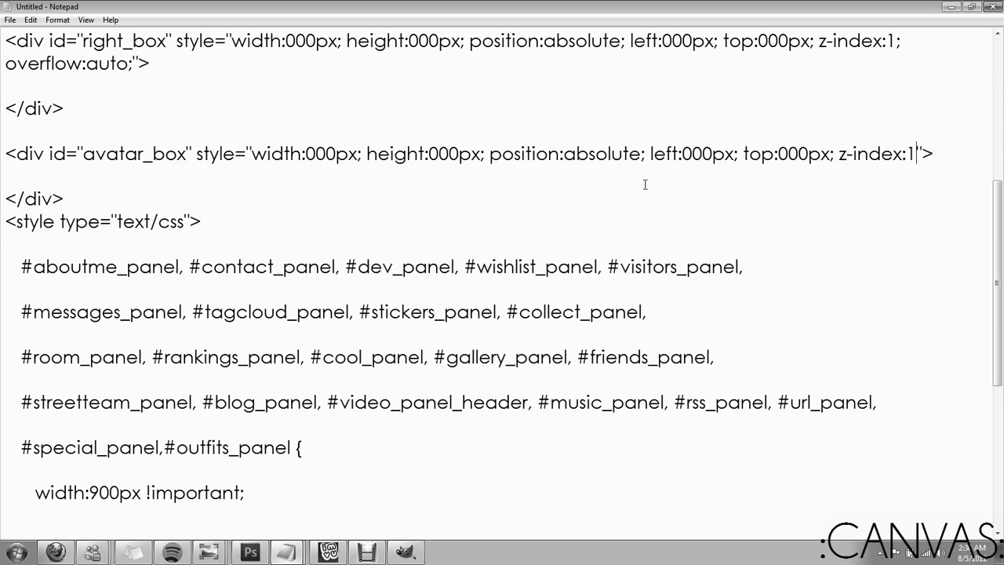
Step: Replace the avatar_box width and height placeholders with 160px and 220px
{"action": "double_click", "coordinate": [319, 153]}
{"action": "type", "text": "16"}
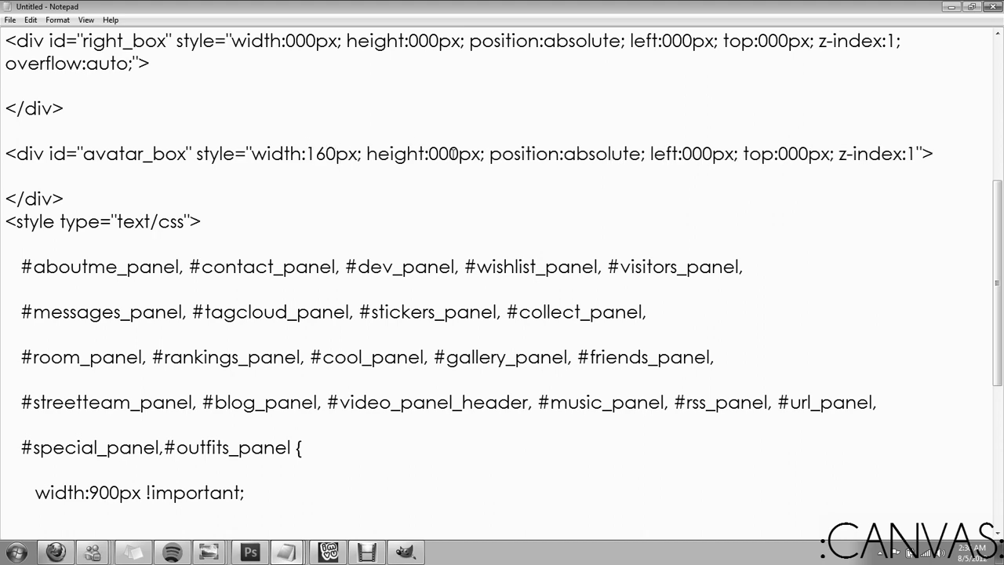
{"action": "type", "text": "22"}
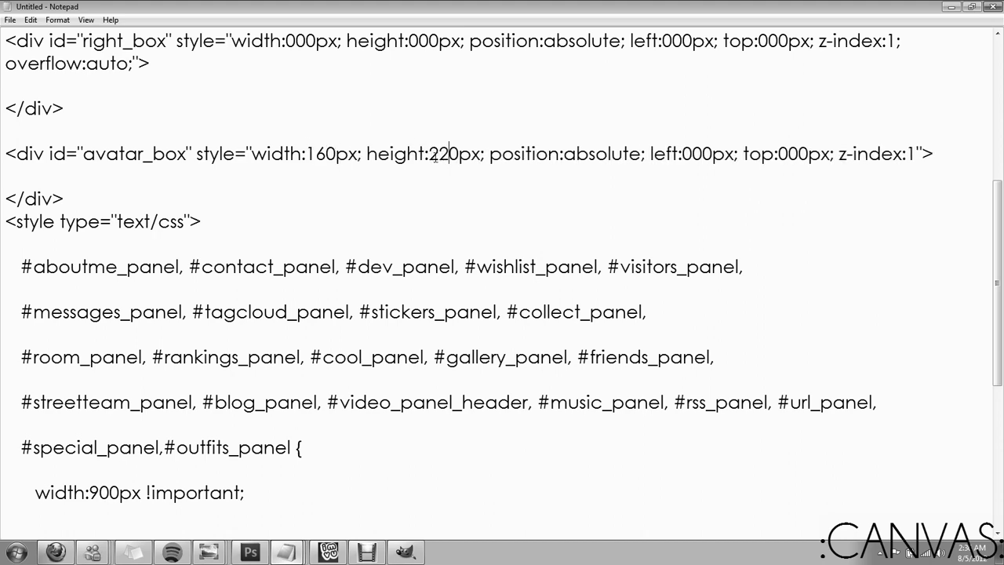
{"action": "scroll", "scroll_direction": "down", "scroll_amount": 3}
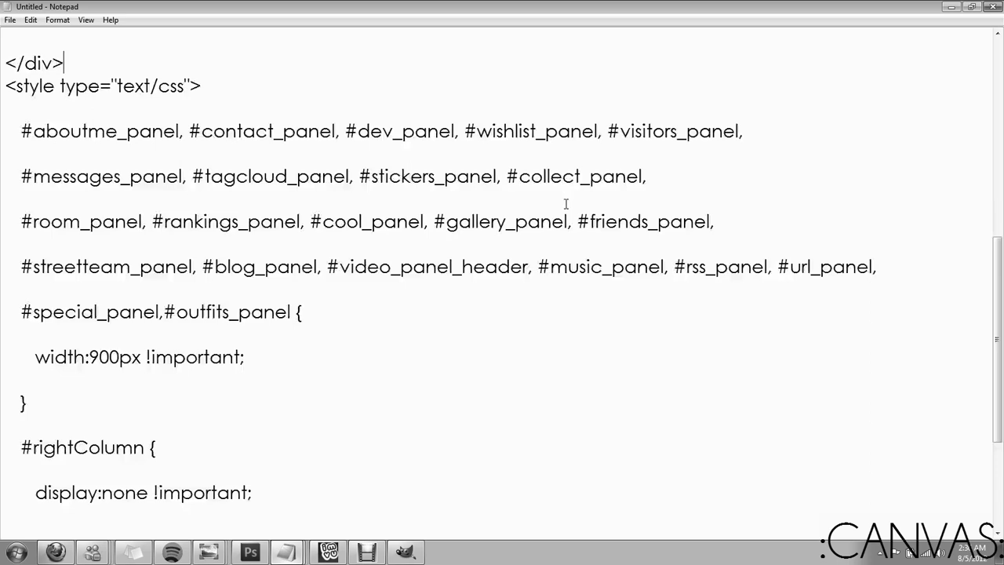
{"action": "scroll", "scroll_direction": "up", "scroll_amount": 3}
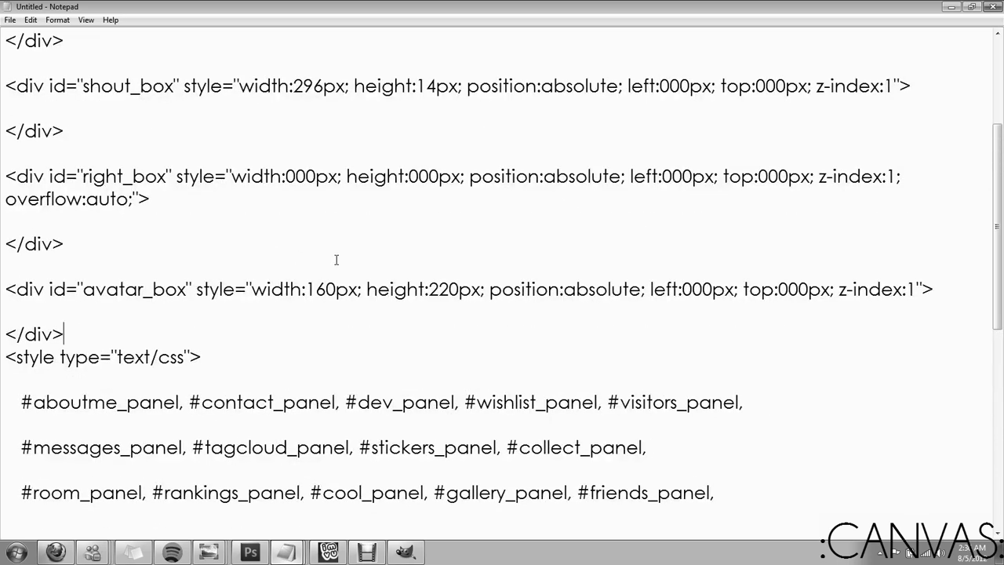
{"action": "mouse_move", "coordinate": [405, 228]}
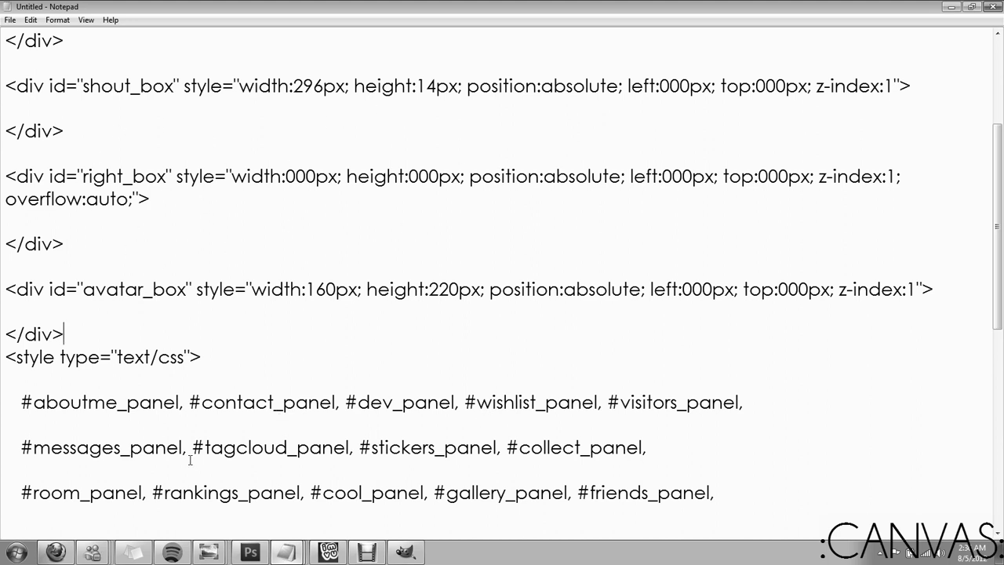
{"action": "mouse_move", "coordinate": [249, 402]}
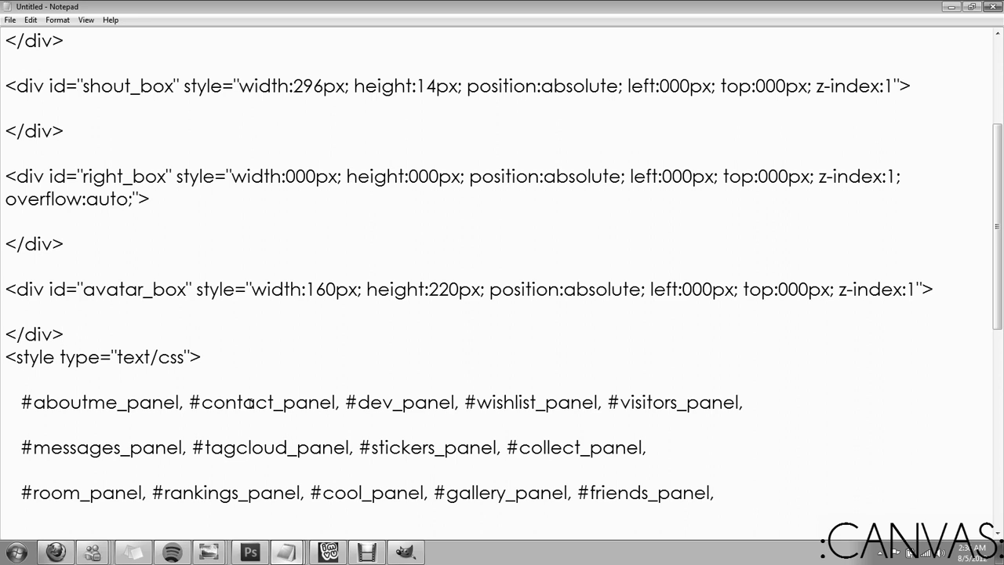
{"action": "left_click", "coordinate": [66, 334]}
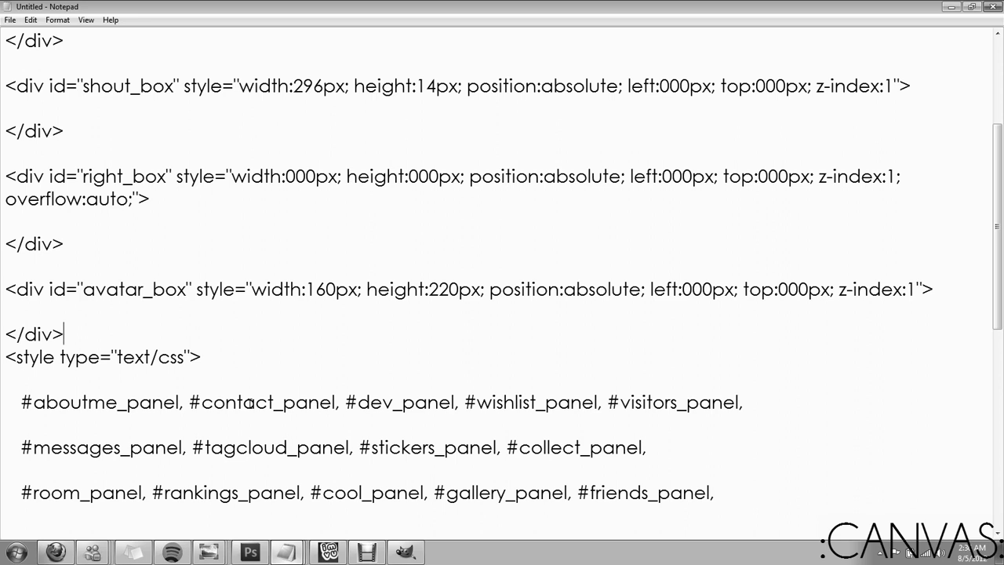